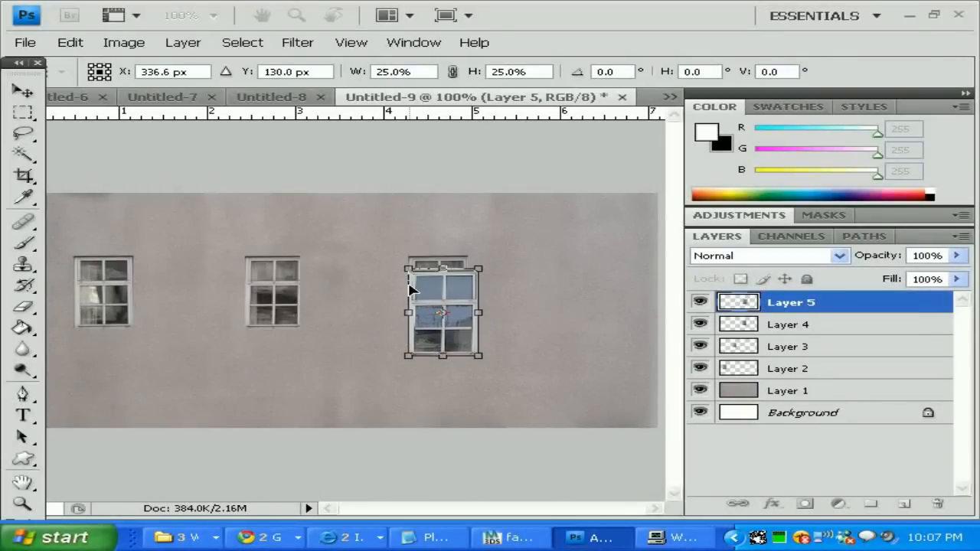
Step: Set the third window's transform width to 20.0% and apply the transformation
left_click(519, 70)
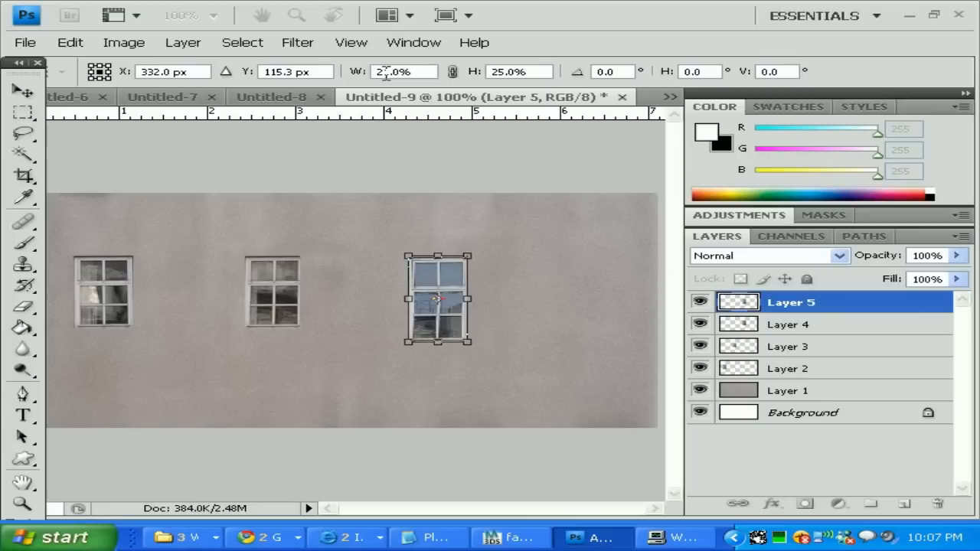
type("20.0%")
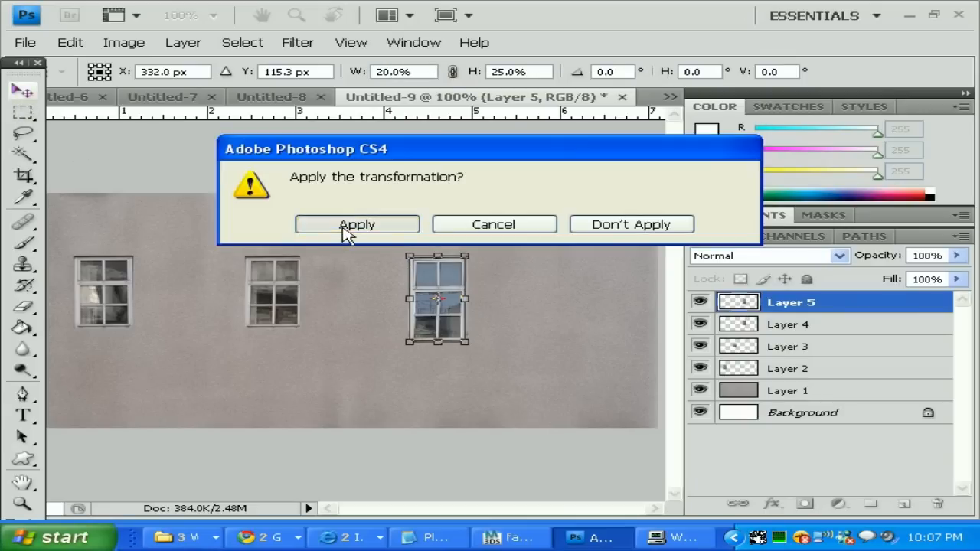
left_click(355, 224)
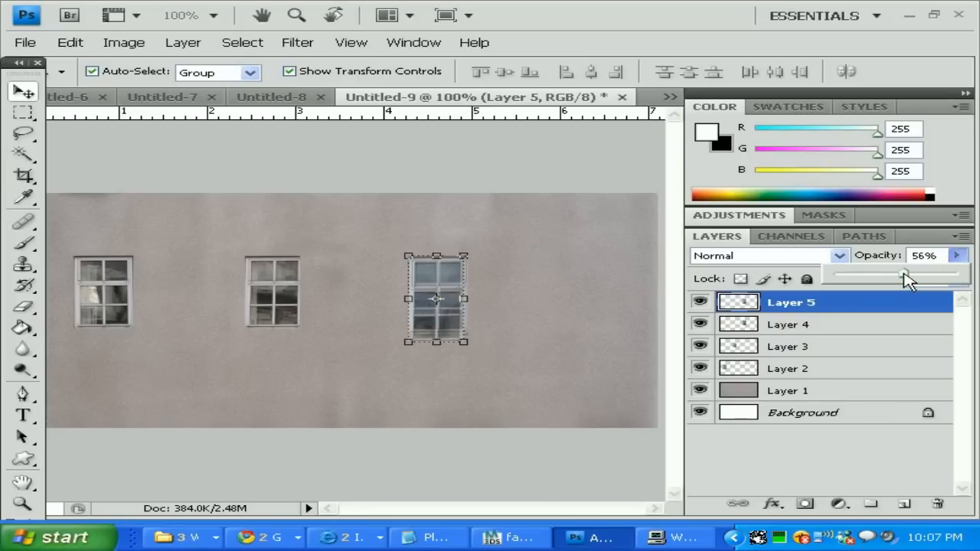
Step: Adjust the new window layer's opacity back and forth to see through it while aligning
left_click_drag(911, 276, 900, 276)
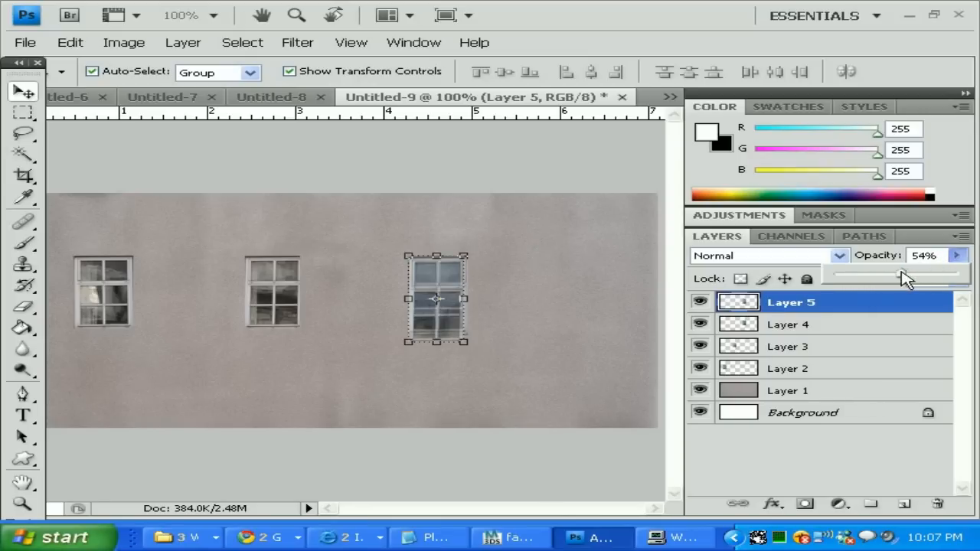
left_click_drag(906, 275, 860, 276)
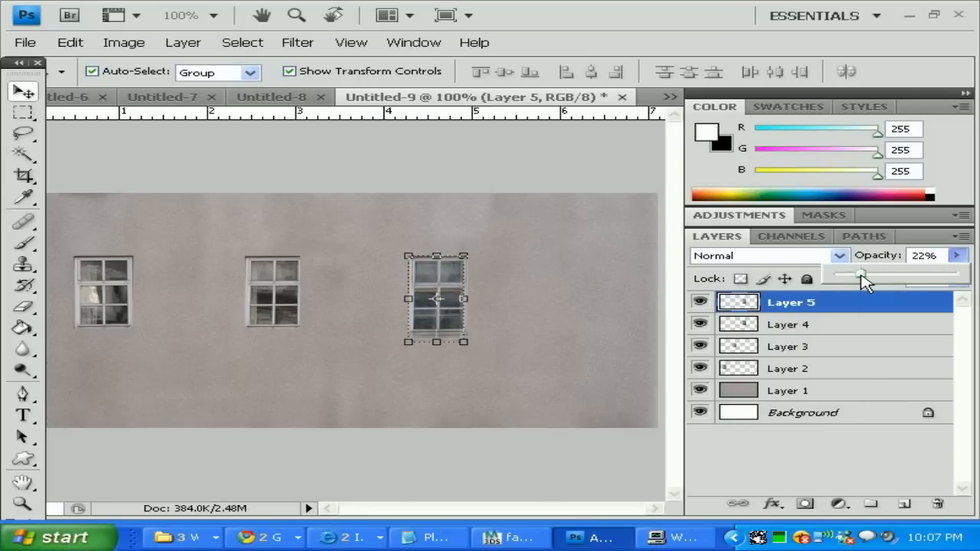
left_click_drag(860, 276, 833, 276)
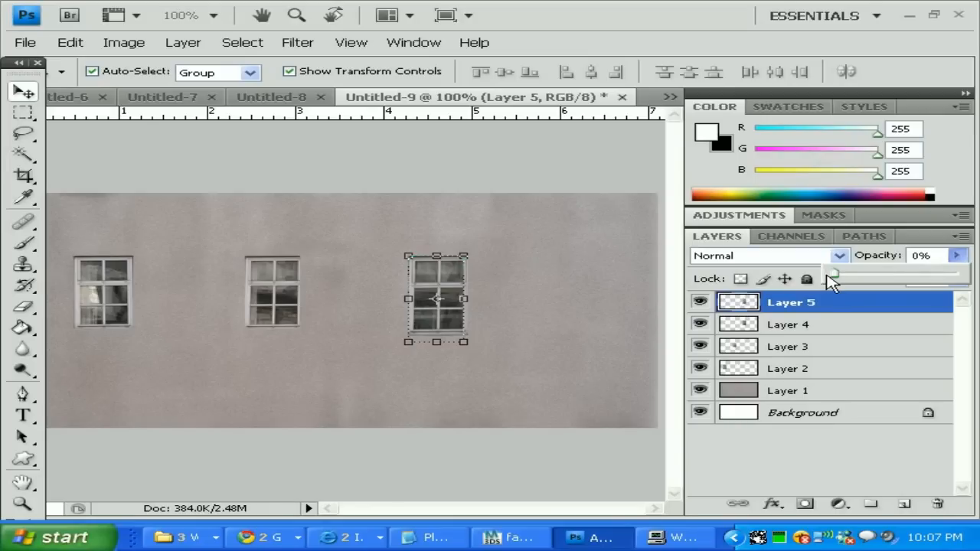
left_click_drag(833, 278, 888, 279)
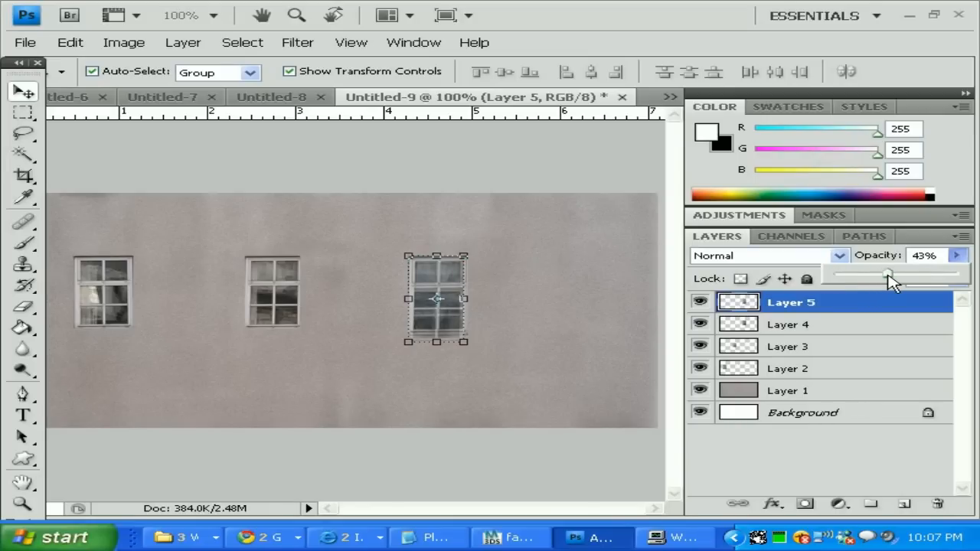
left_click_drag(888, 275, 900, 276)
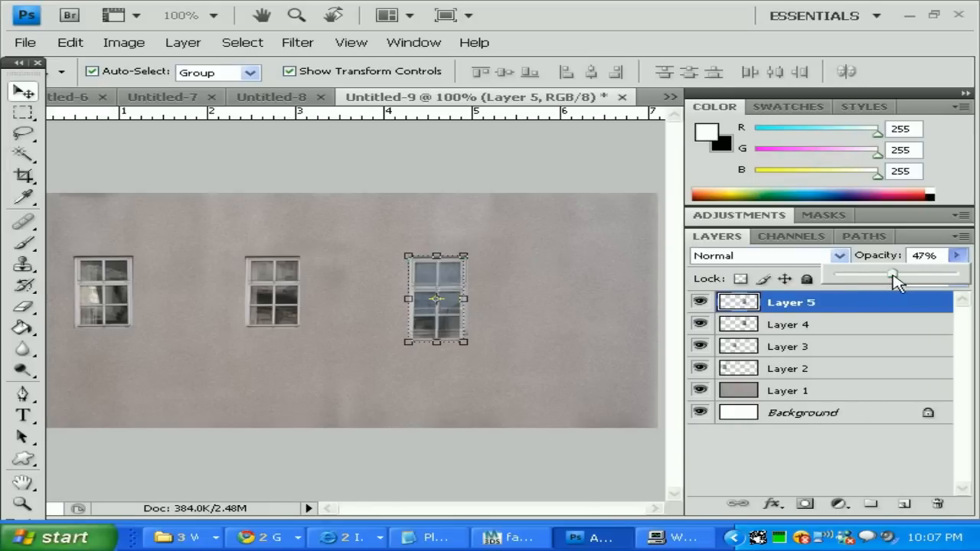
left_click_drag(891, 273, 864, 273)
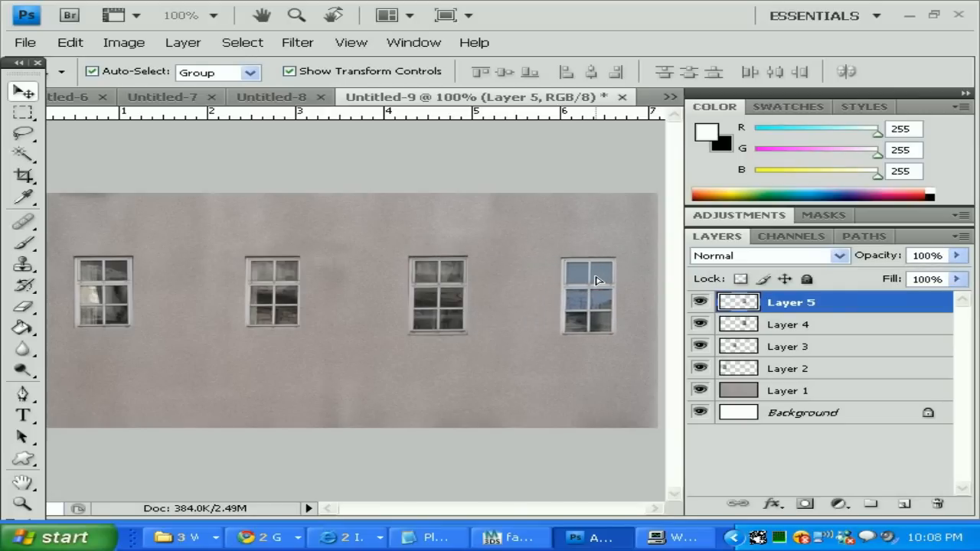
Step: Select the rightmost and second windows with the Move tool, zooming out to see the whole wall
left_click(589, 294)
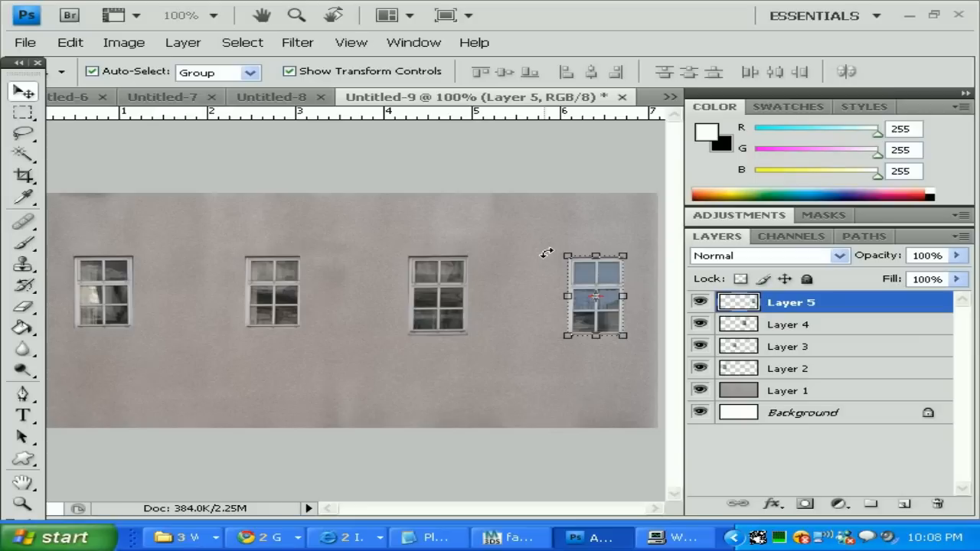
mouse_move(600, 276)
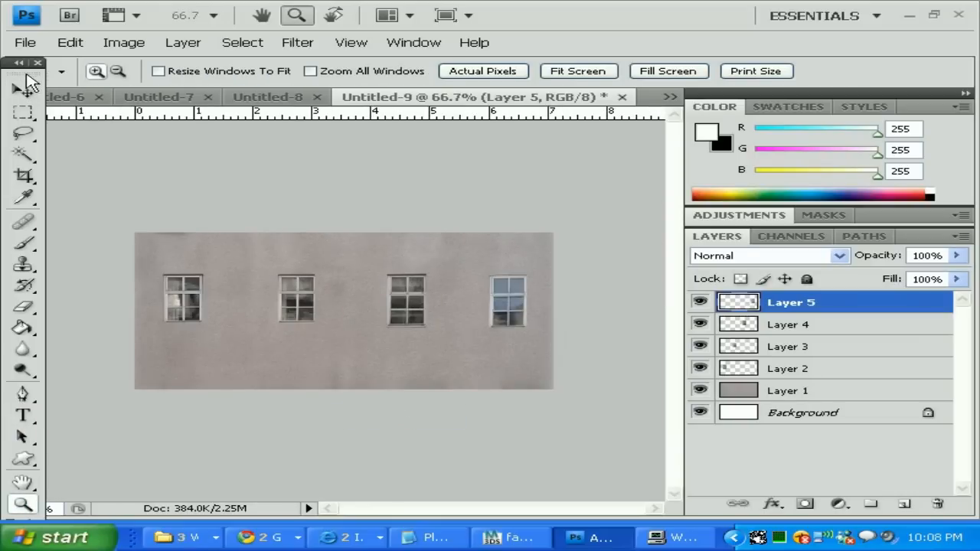
left_click(21, 91)
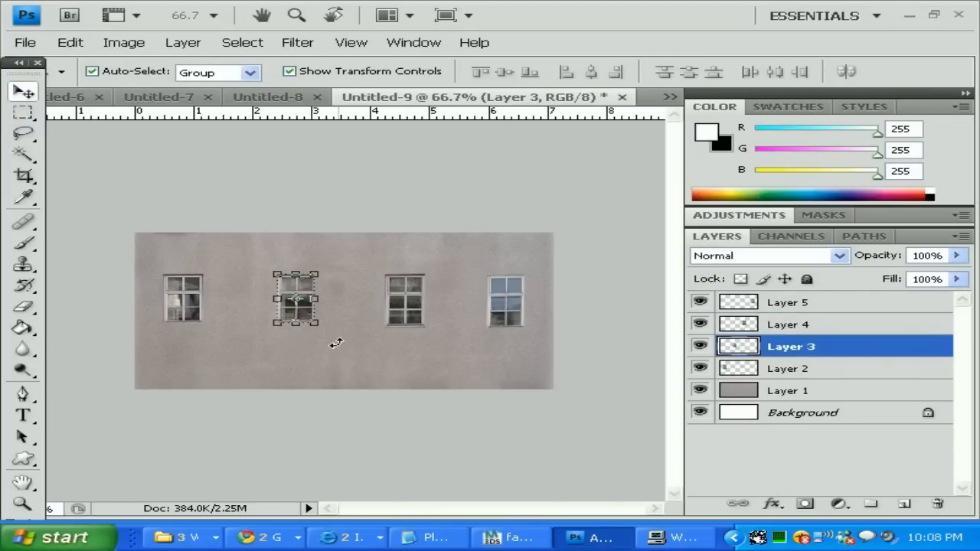
left_click(23, 114)
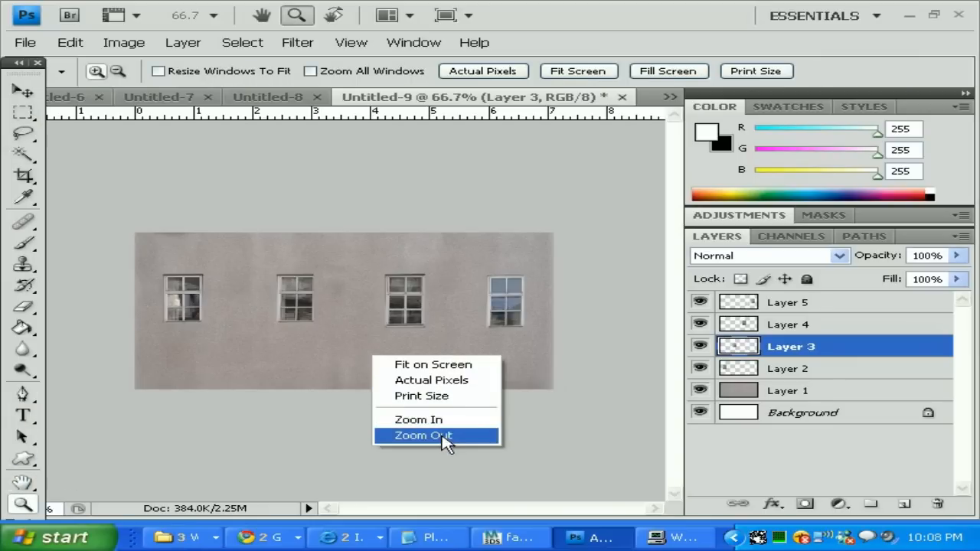
left_click(422, 435)
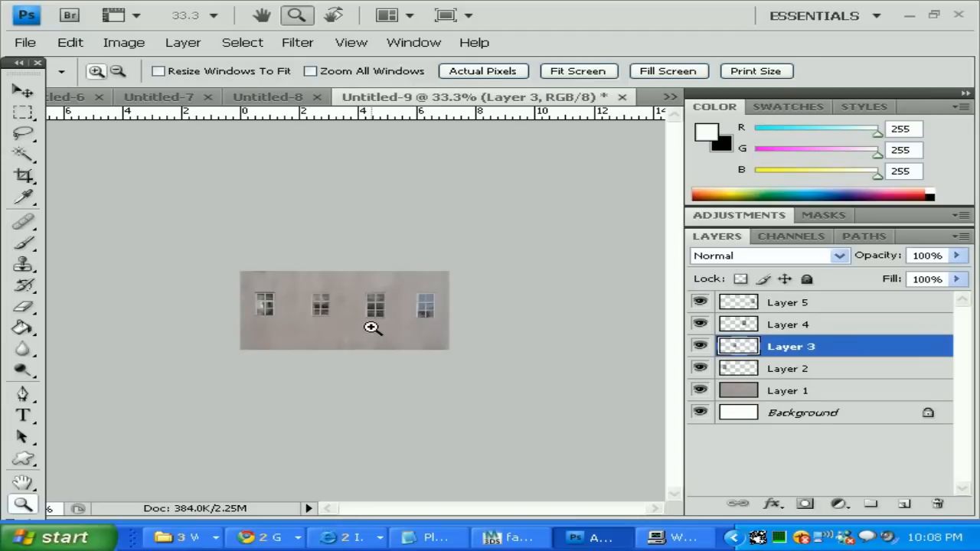
left_click(21, 92)
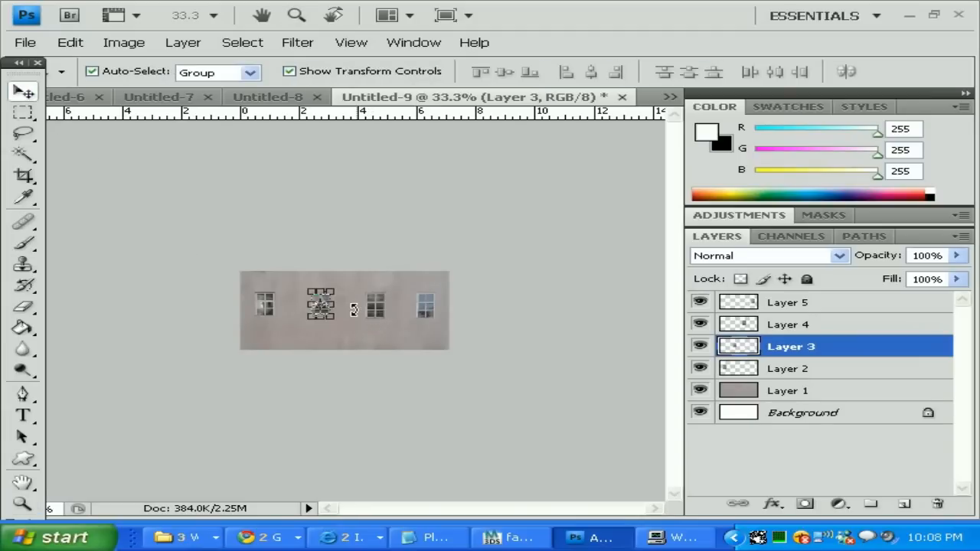
Step: Select and nudge the third window into even spacing, zooming back in on the wall
left_click(787, 325)
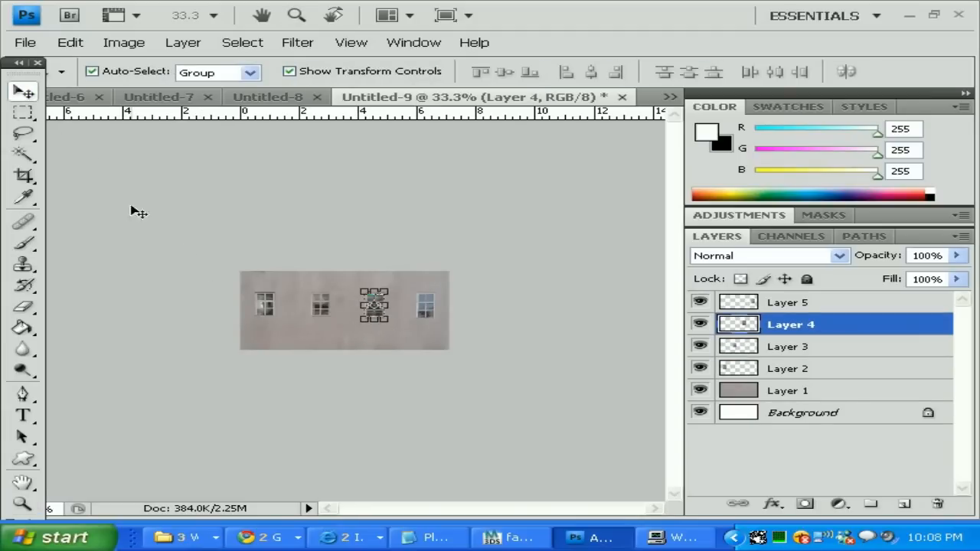
left_click(22, 114)
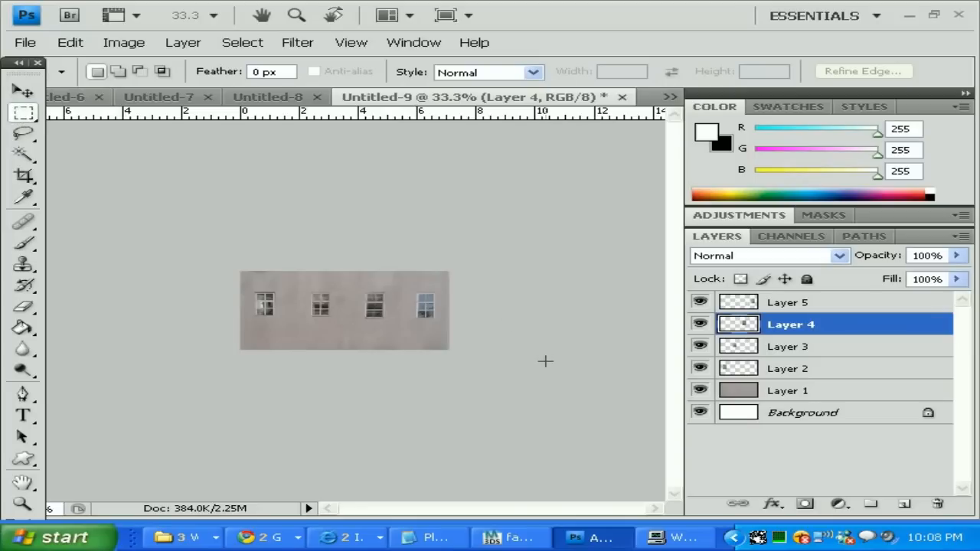
mouse_move(199, 278)
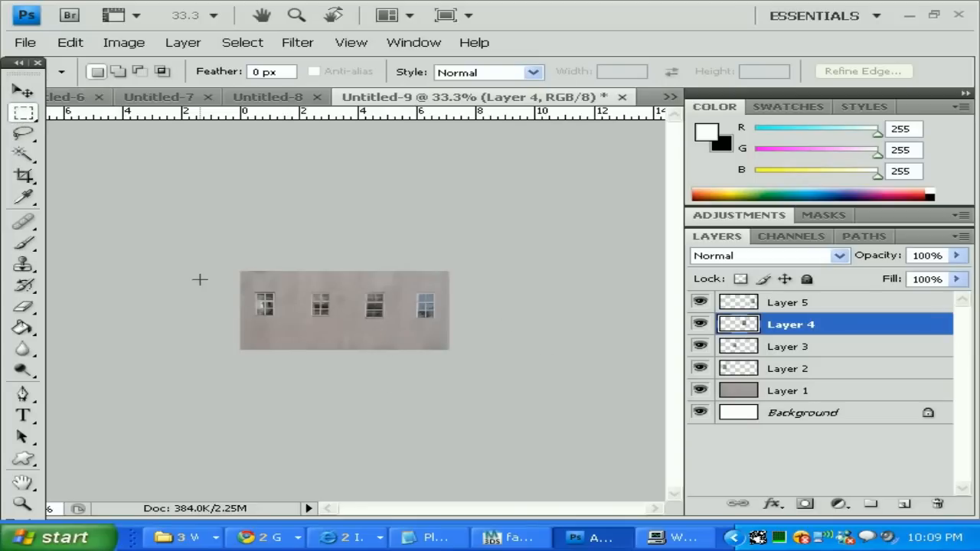
left_click(23, 504)
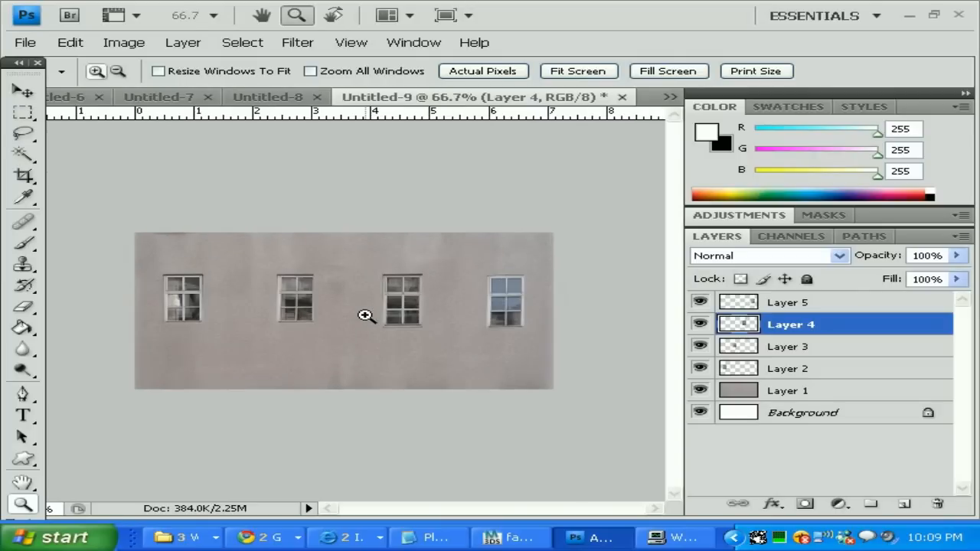
left_click(23, 92)
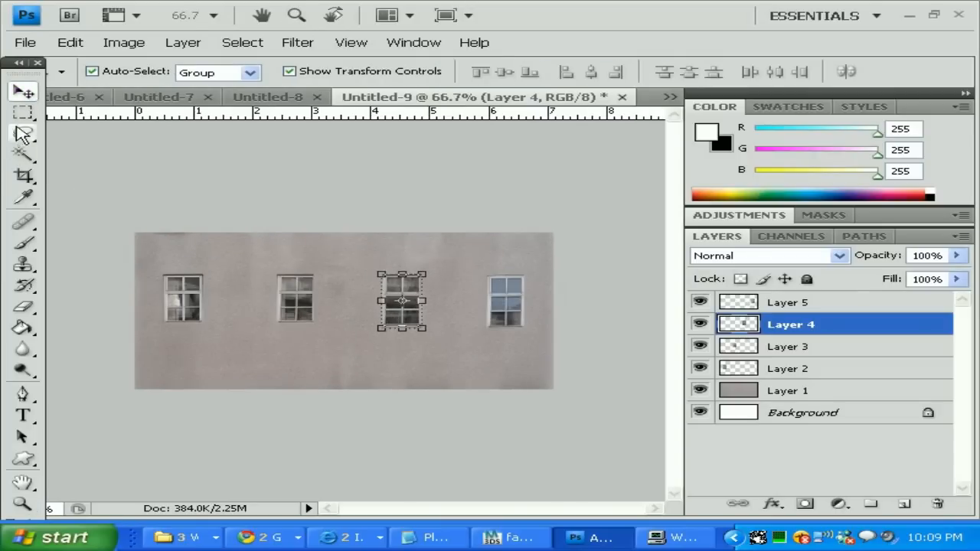
left_click(23, 113)
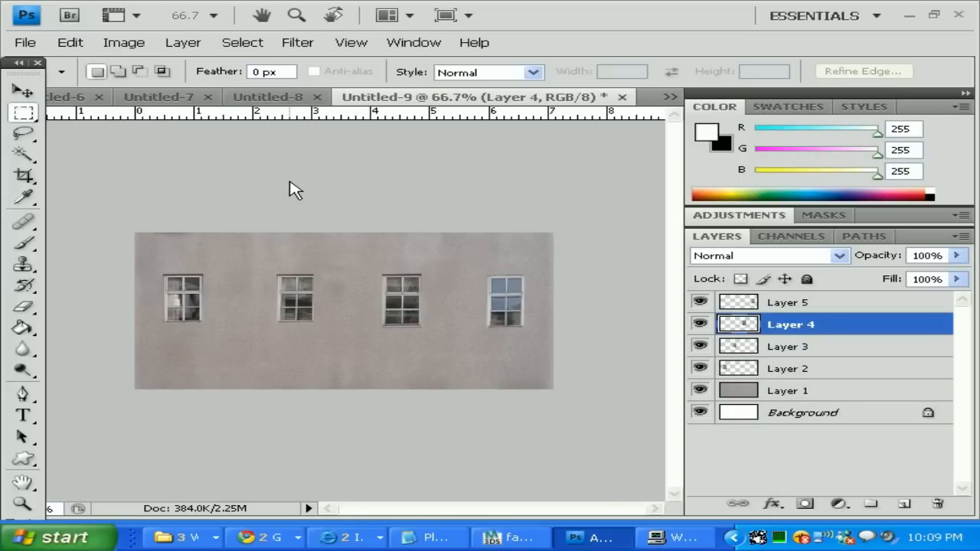
left_click(25, 43)
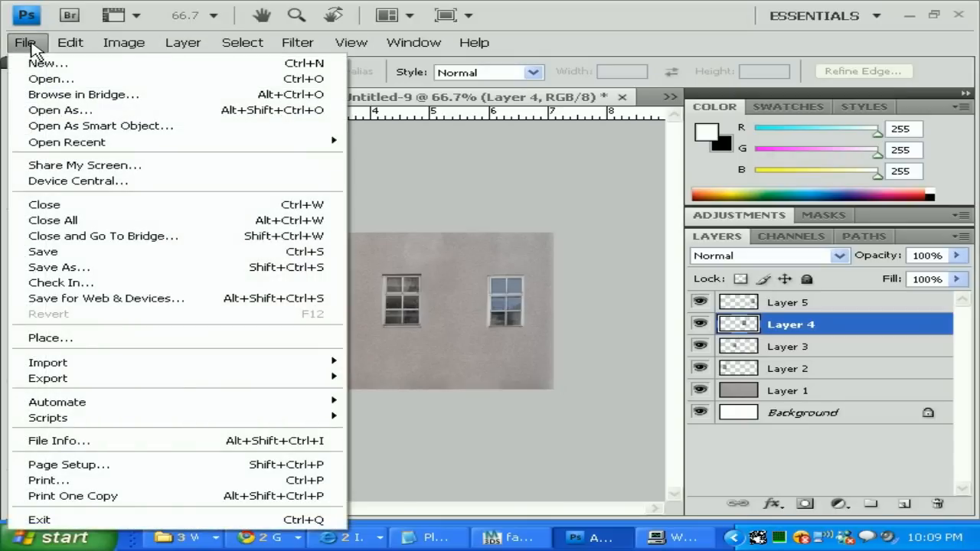
Step: Save the wall texture as JPEG barack_side in the Factory folder via Save As
left_click(58, 267)
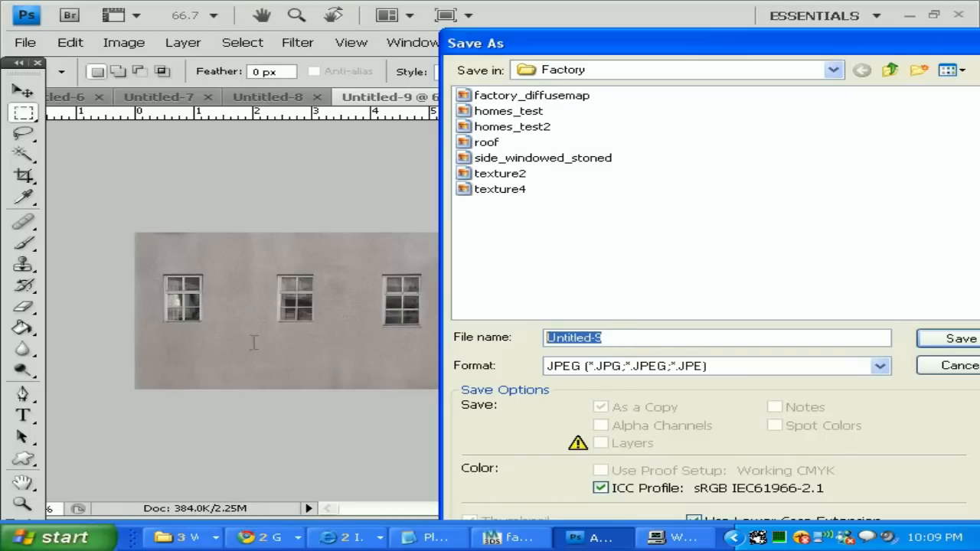
type("sid")
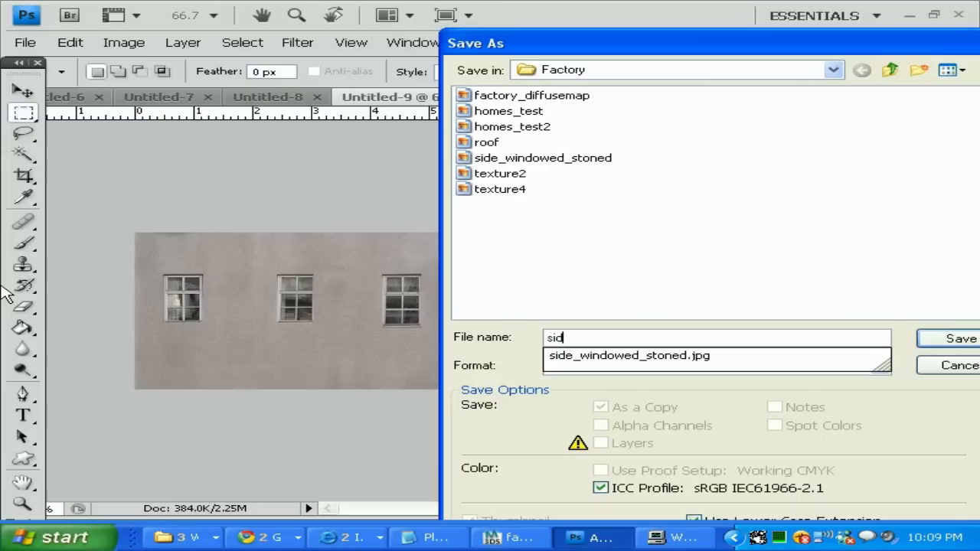
key("BackSpace")
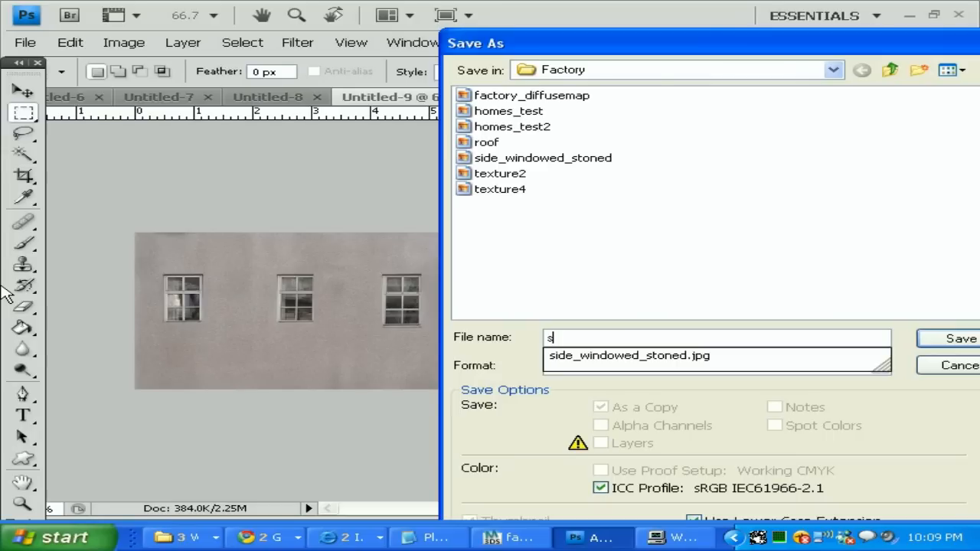
type("ba")
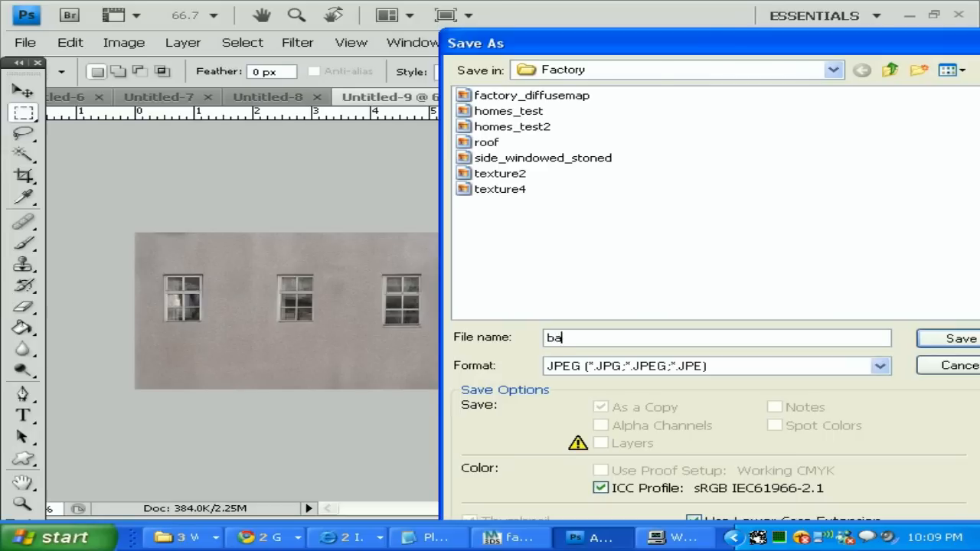
type("rack_")
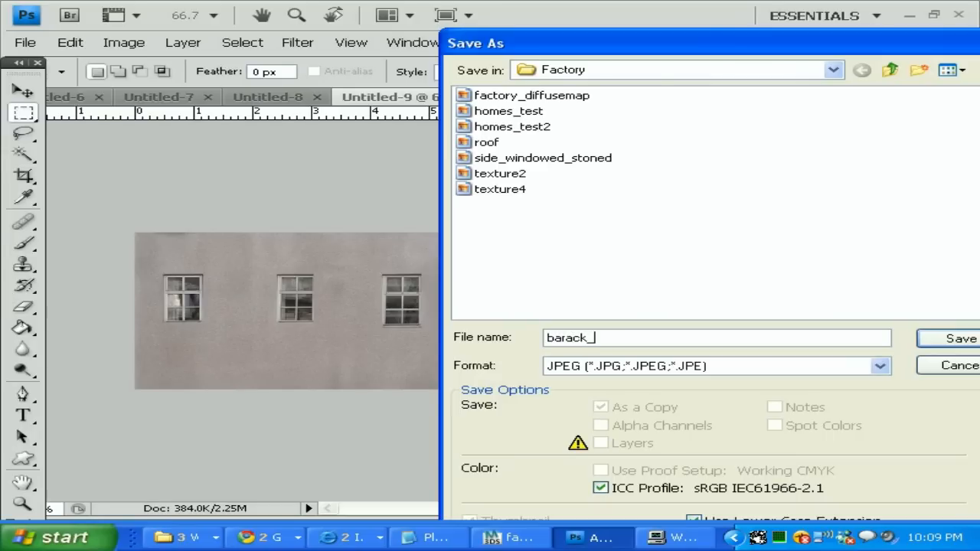
type("side")
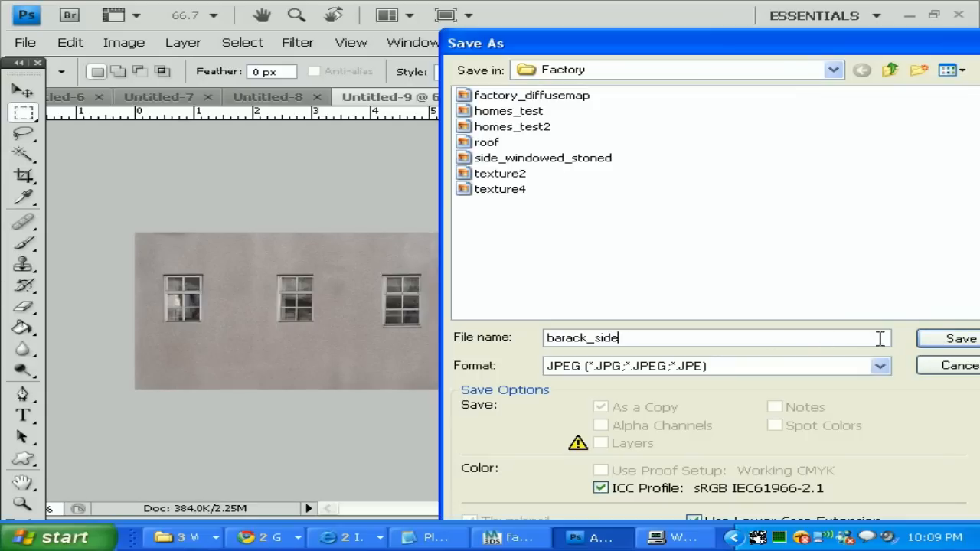
left_click(955, 339)
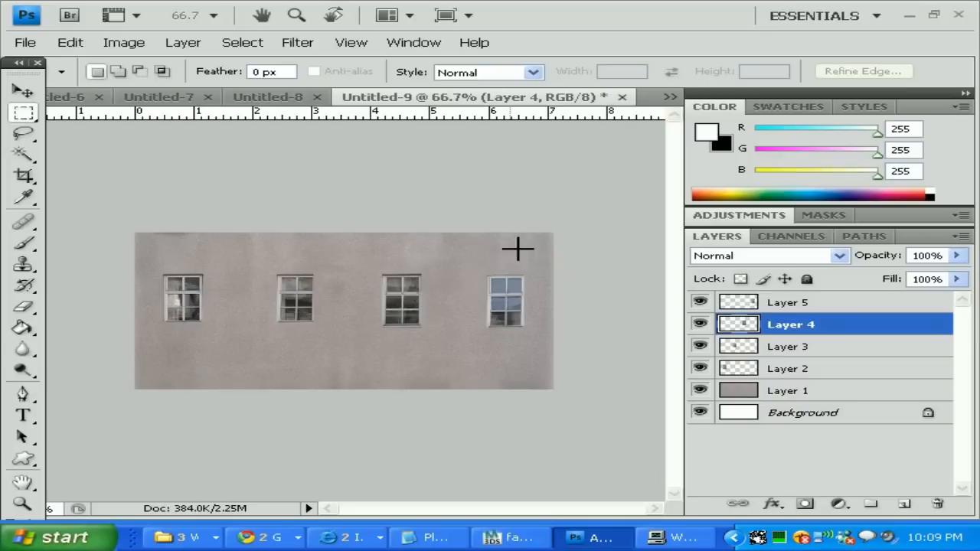
mouse_move(389, 329)
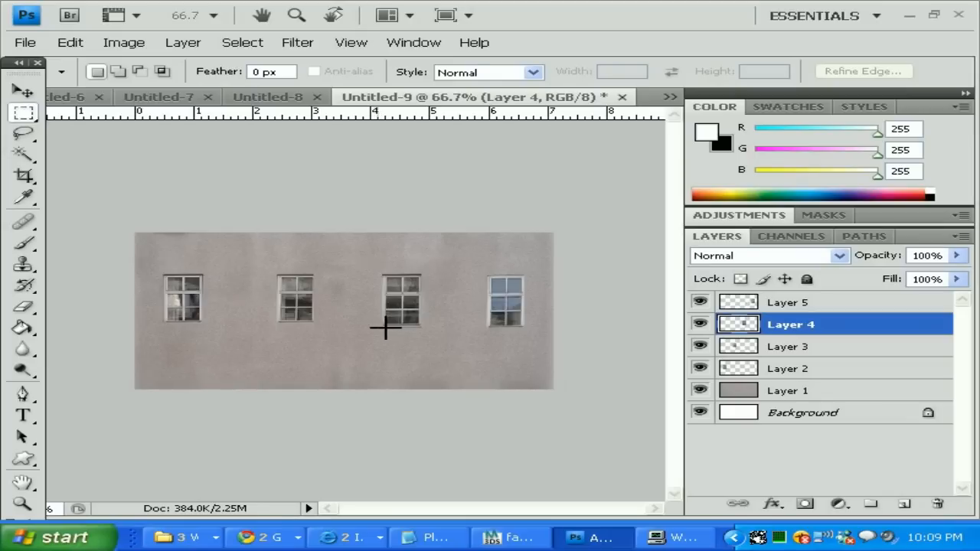
Step: Hide a middle window copy in the Layers panel and switch to the Untitled-7 document
left_click(23, 91)
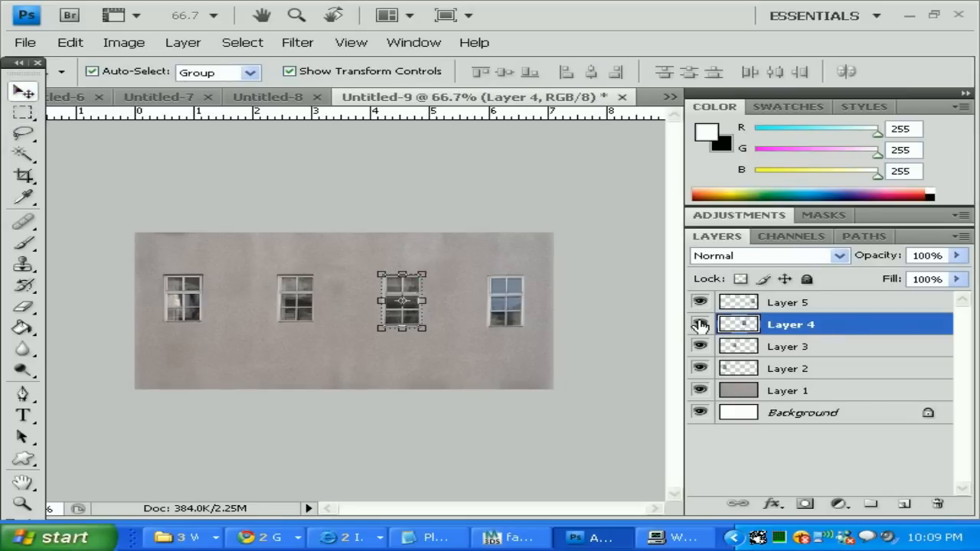
left_click(699, 325)
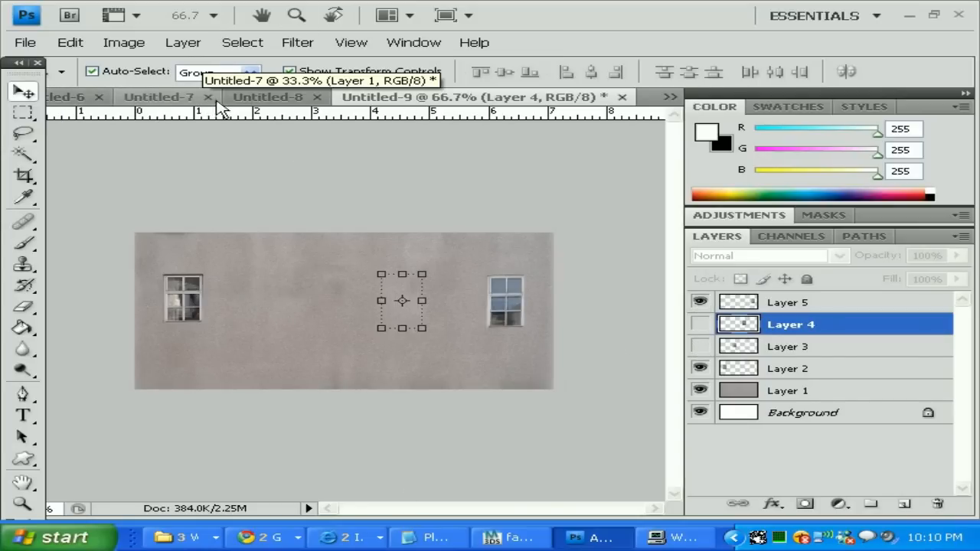
left_click(266, 97)
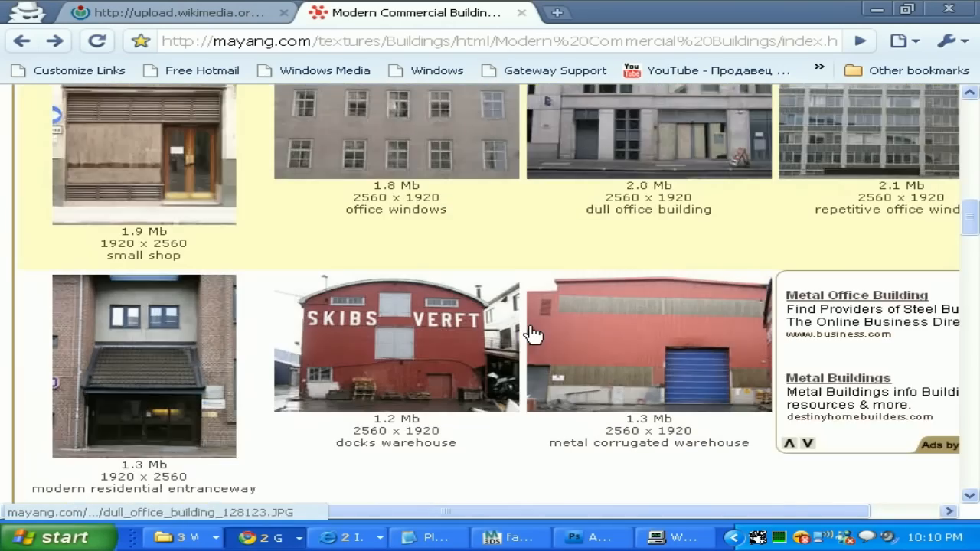
Step: Scroll through the Modern Commercial Buildings textures and the library's main index
scroll("down", 3)
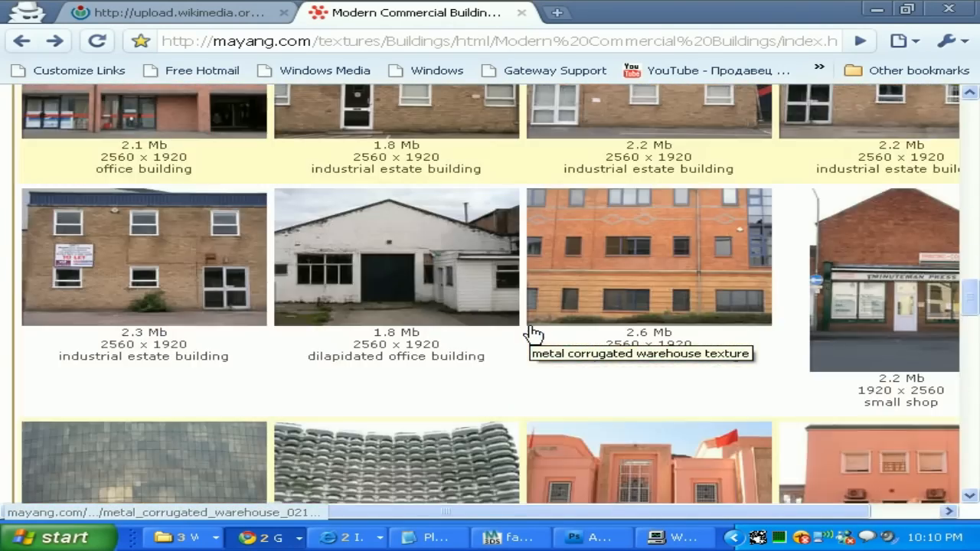
scroll("down", 3)
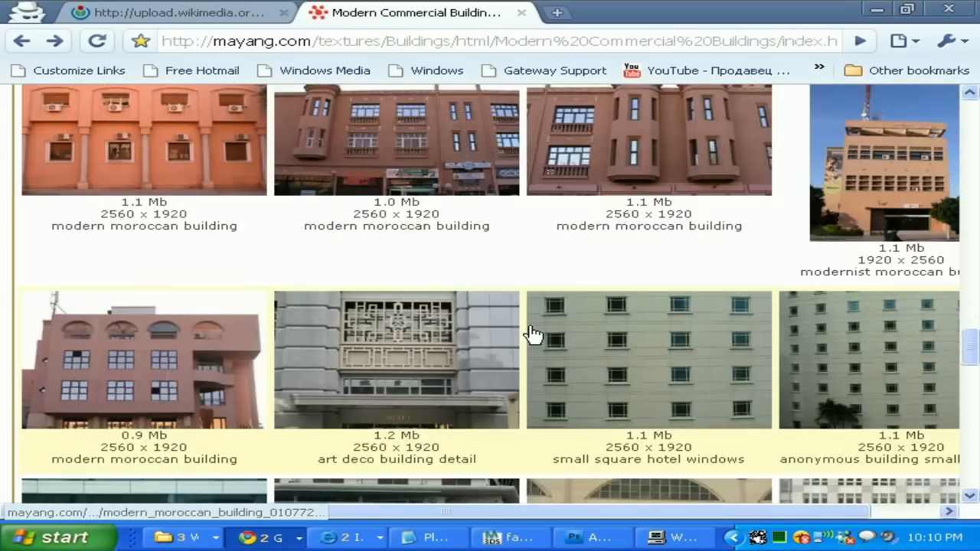
scroll("down", 3)
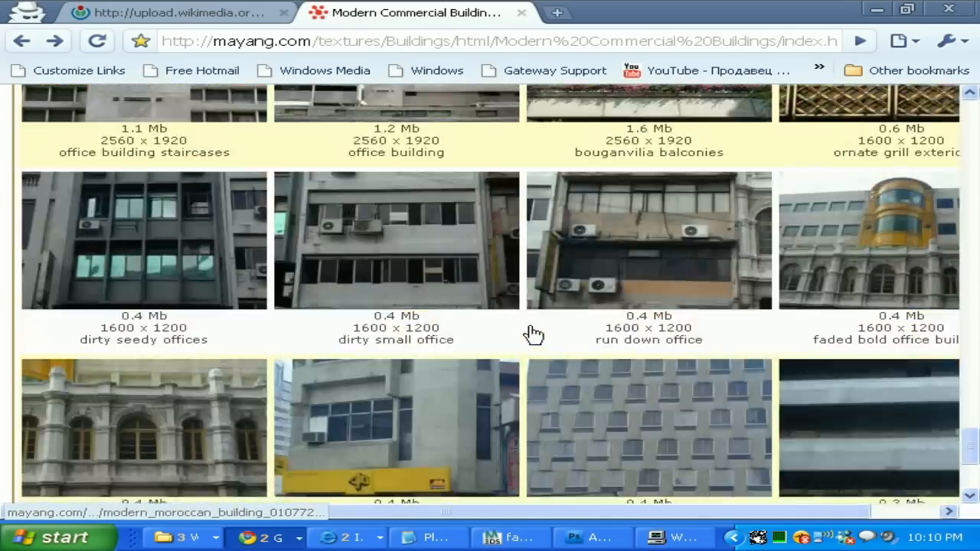
scroll("down", 3)
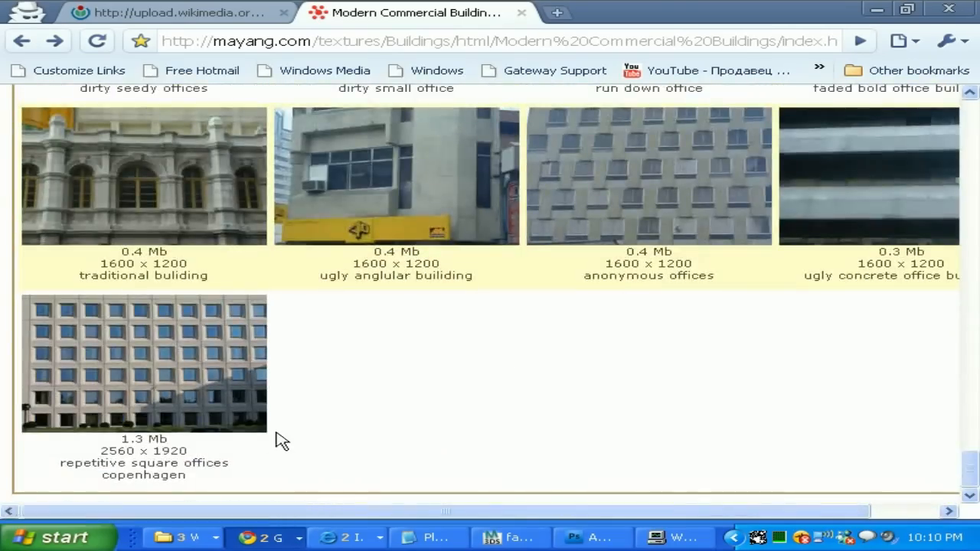
scroll("down", 3)
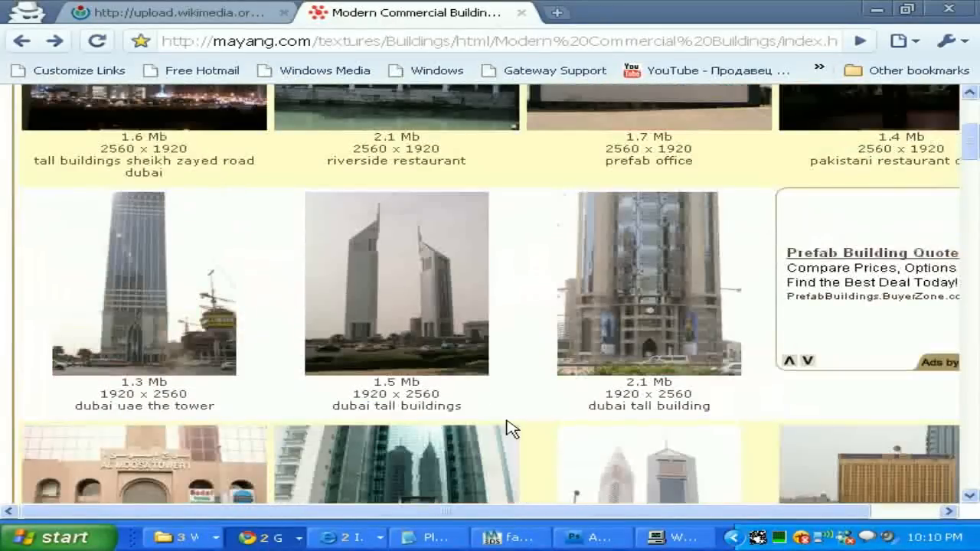
scroll("up", 3)
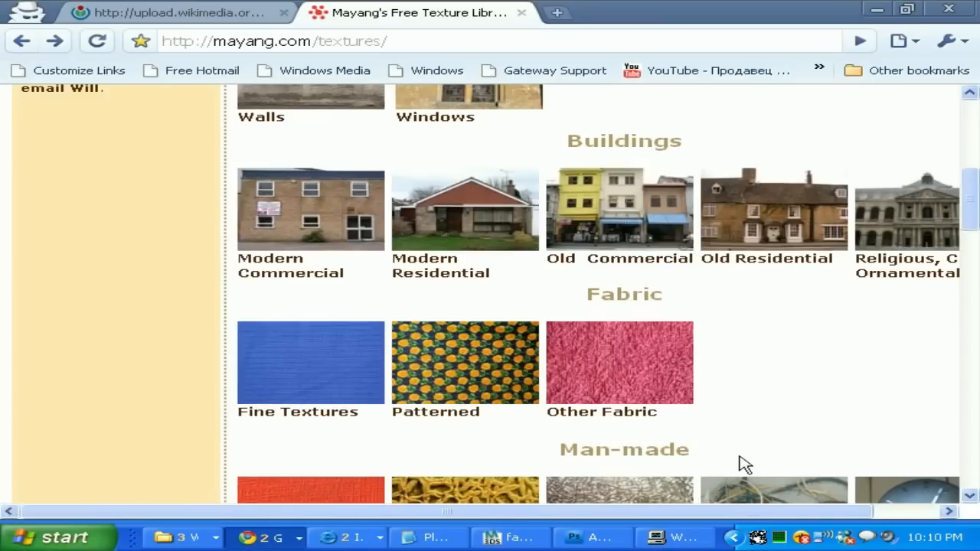
scroll("down", 3)
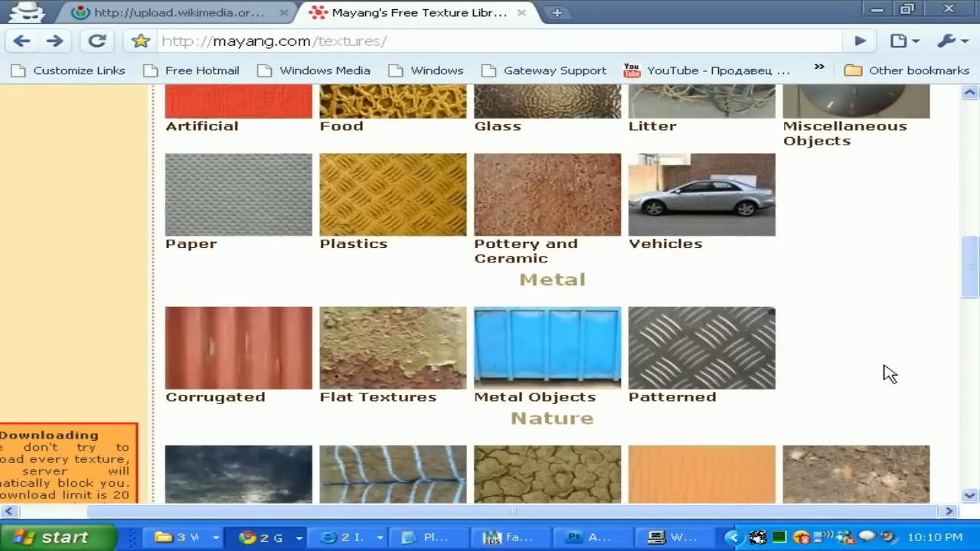
scroll("down", 3)
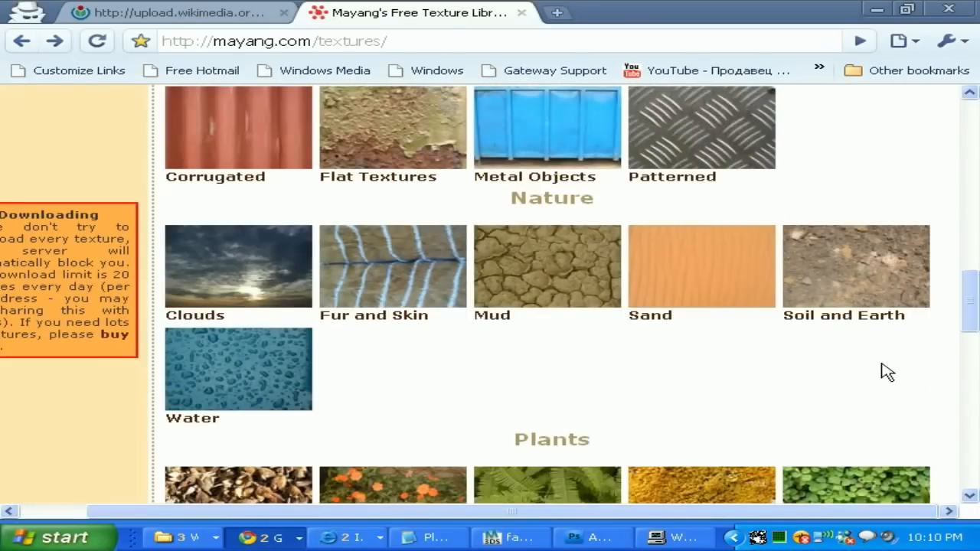
scroll("down", 3)
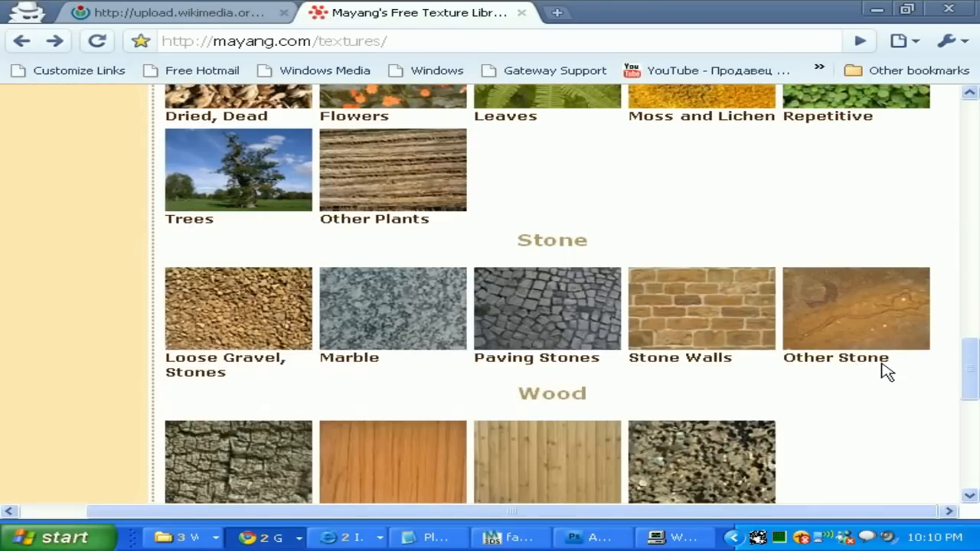
scroll("down", 3)
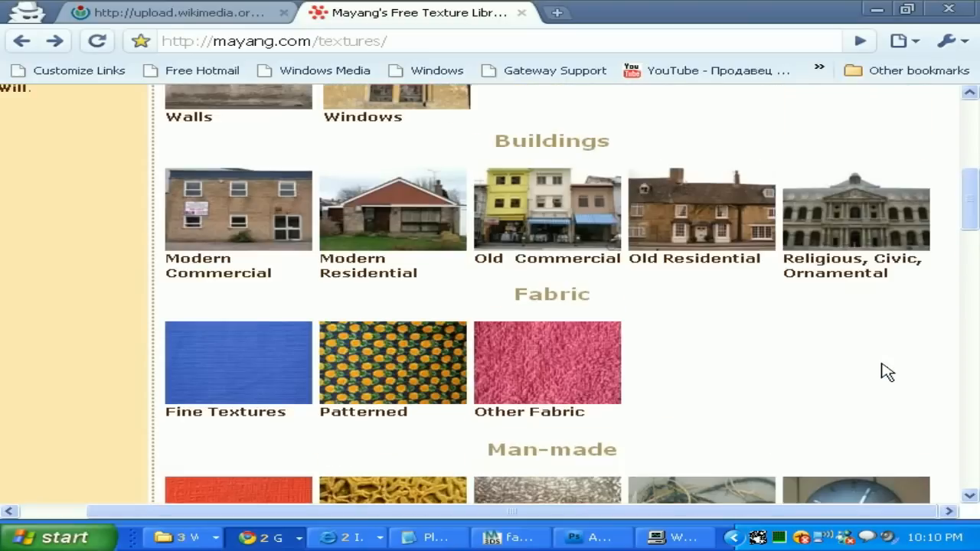
scroll("up", 3)
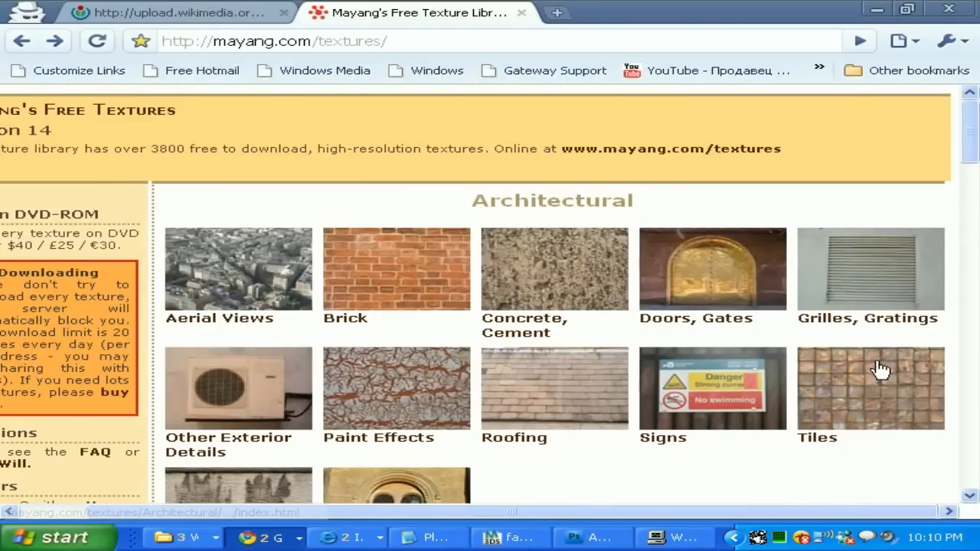
scroll("down", 3)
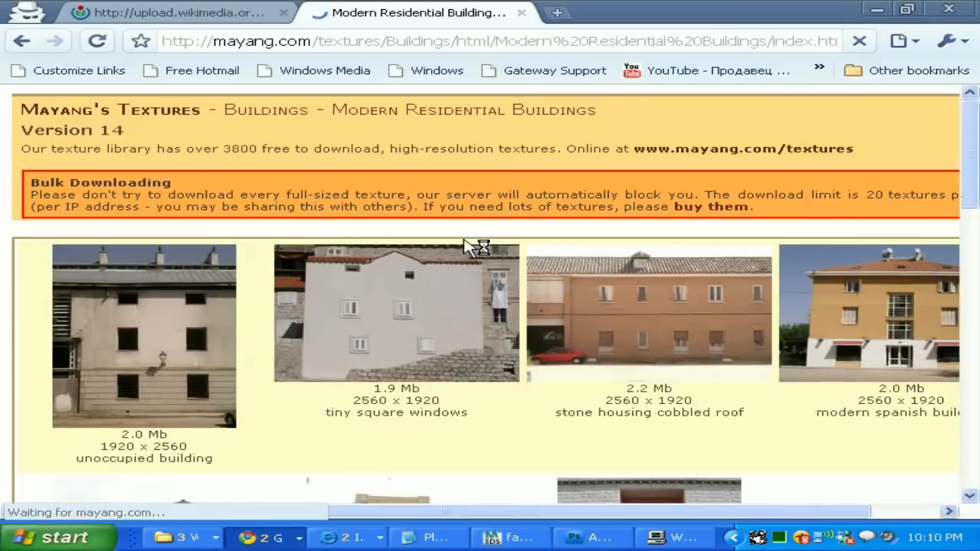
Step: Scroll the residential textures and view the modern house extension photo full size
scroll("down", 3)
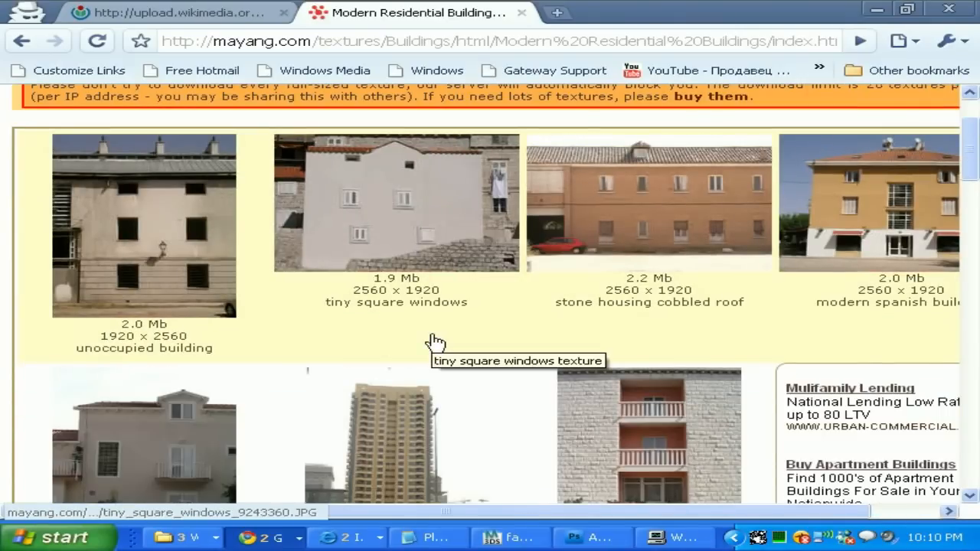
scroll("down", 3)
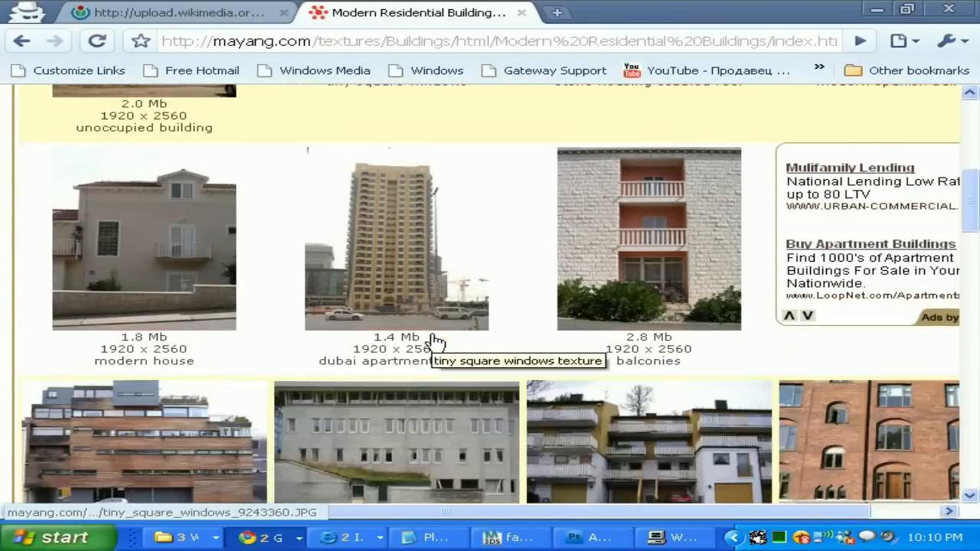
scroll("down", 3)
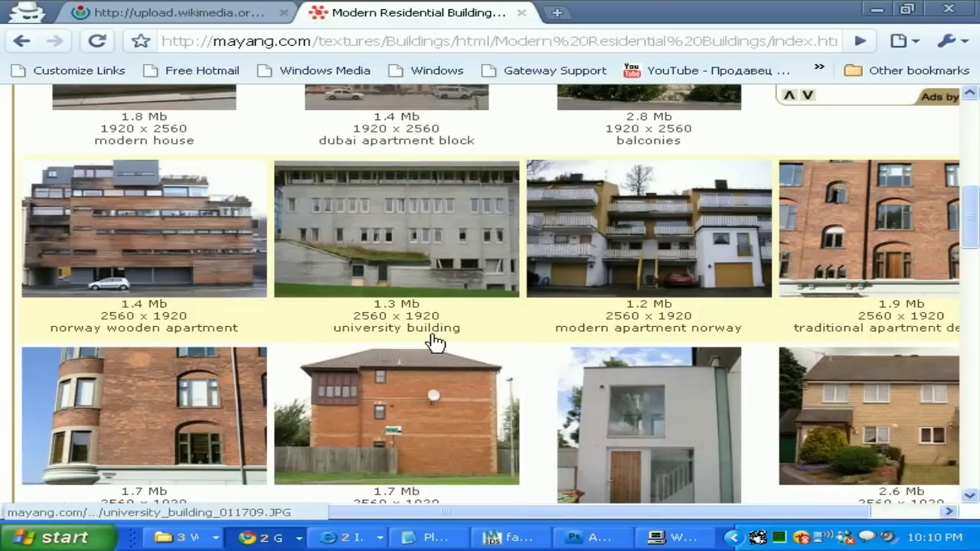
scroll("down", 3)
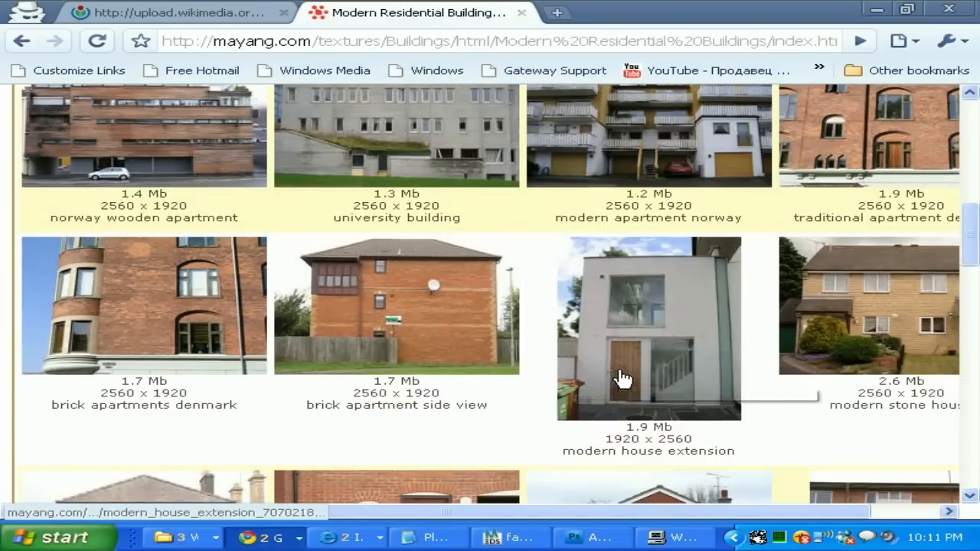
left_click(649, 328)
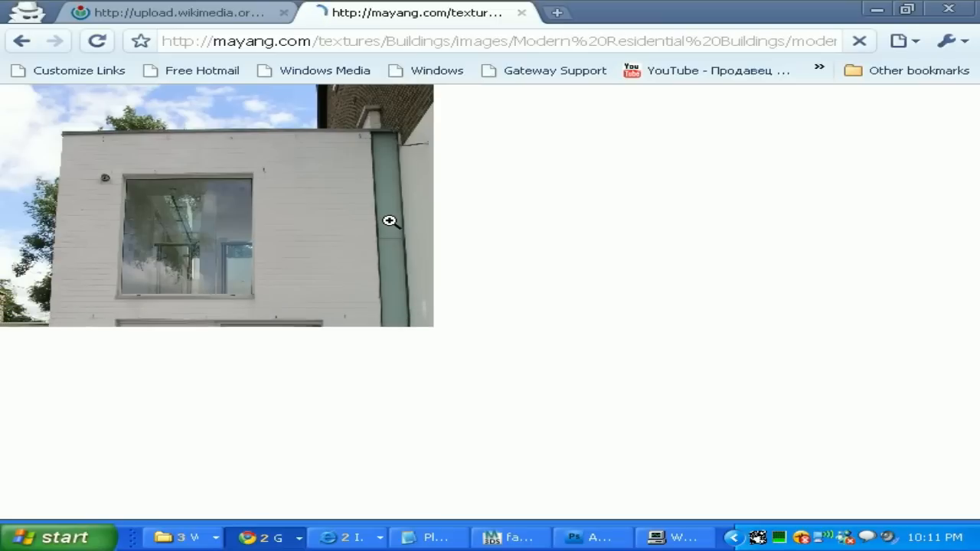
Step: Copy the full-size brick wall photo with the red front door via Copy image
scroll("down", 3)
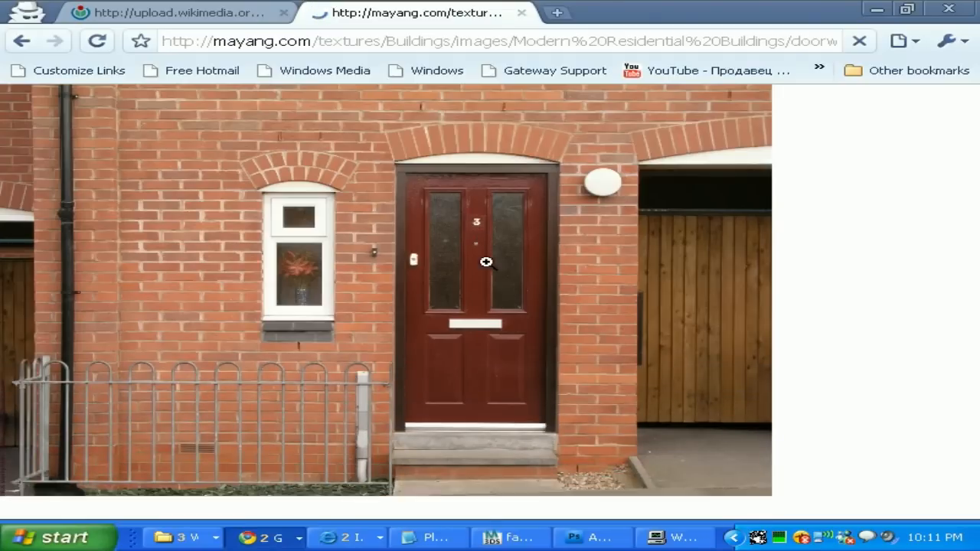
left_click(487, 263)
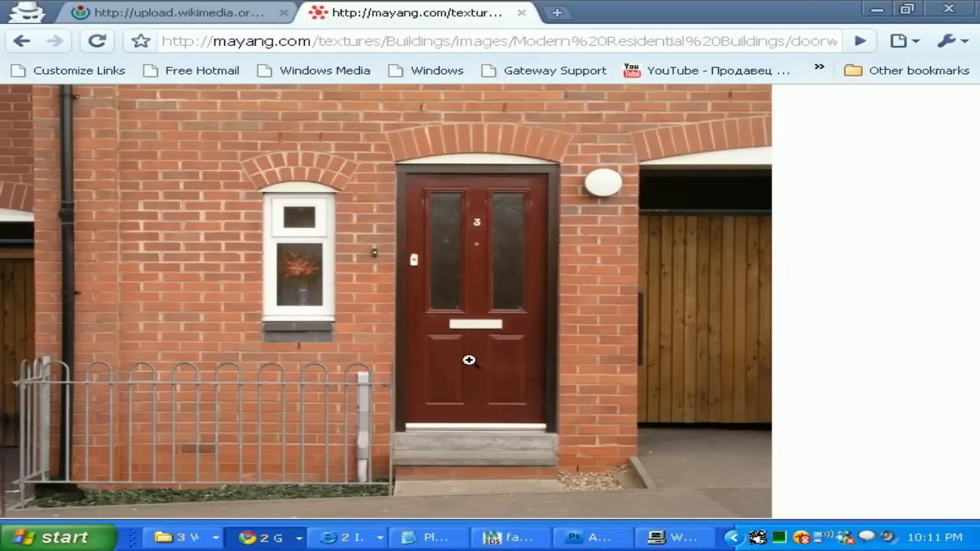
right_click(468, 359)
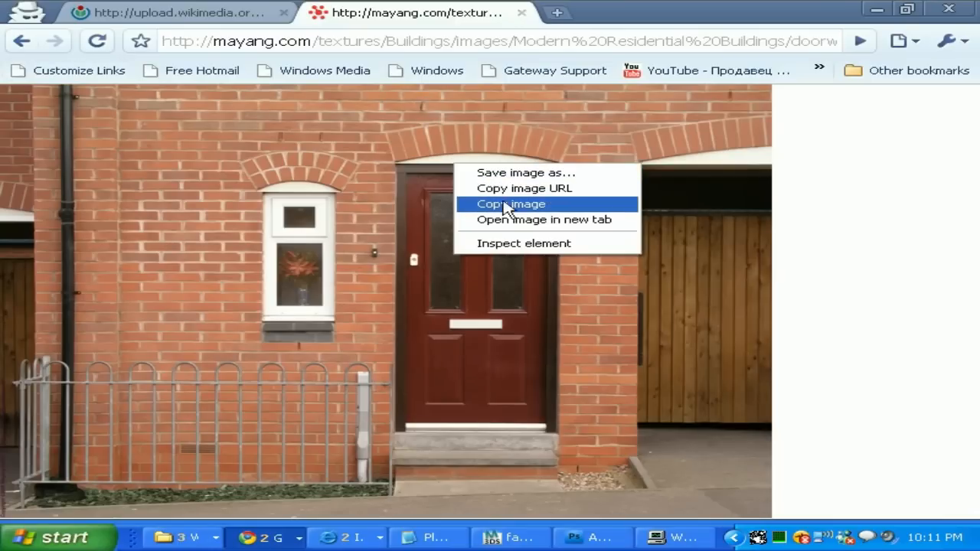
left_click(511, 204)
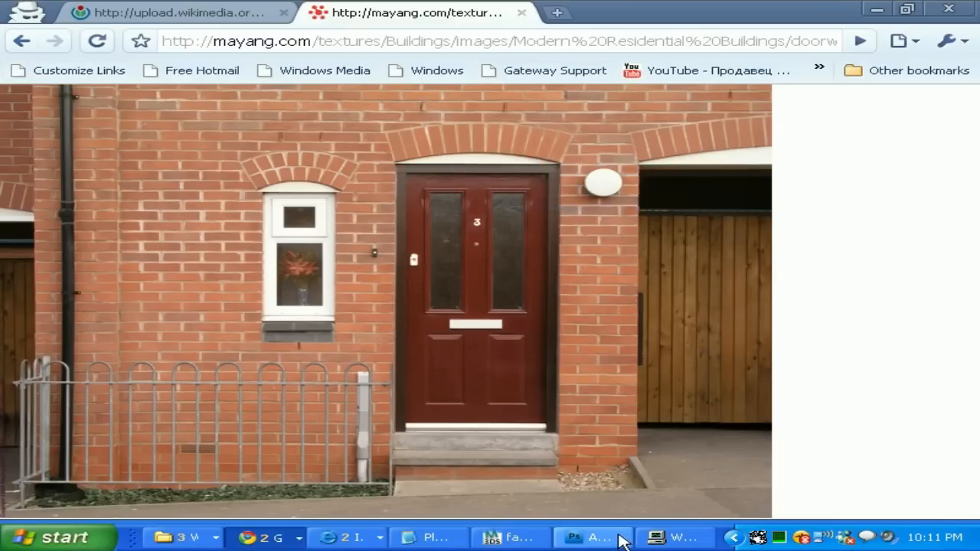
Step: Return to Photoshop and paste the house photo into the document
left_click(594, 536)
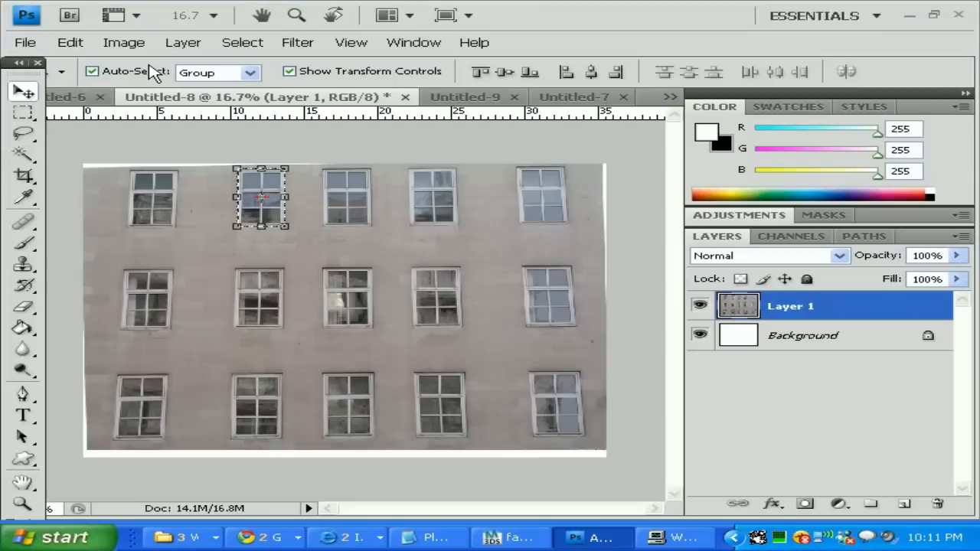
mouse_move(227, 116)
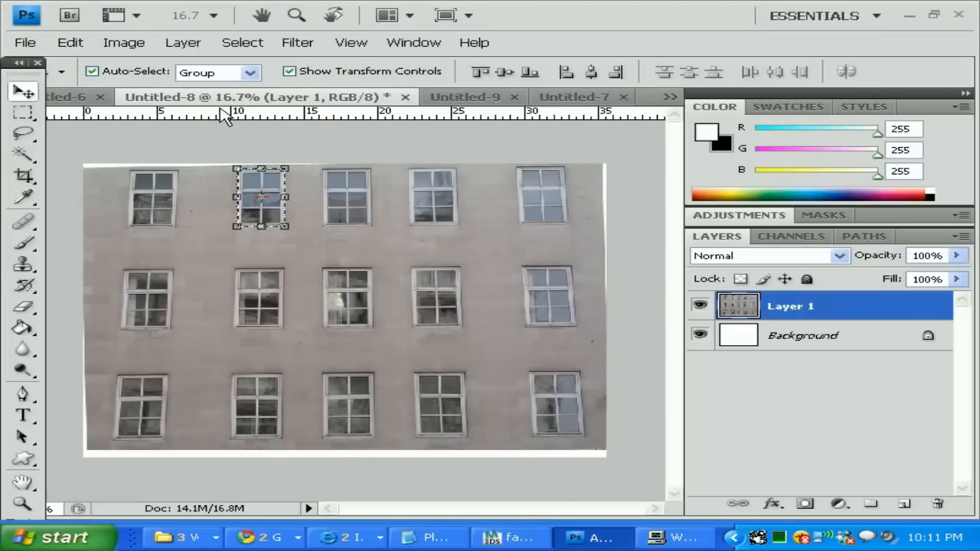
left_click(71, 43)
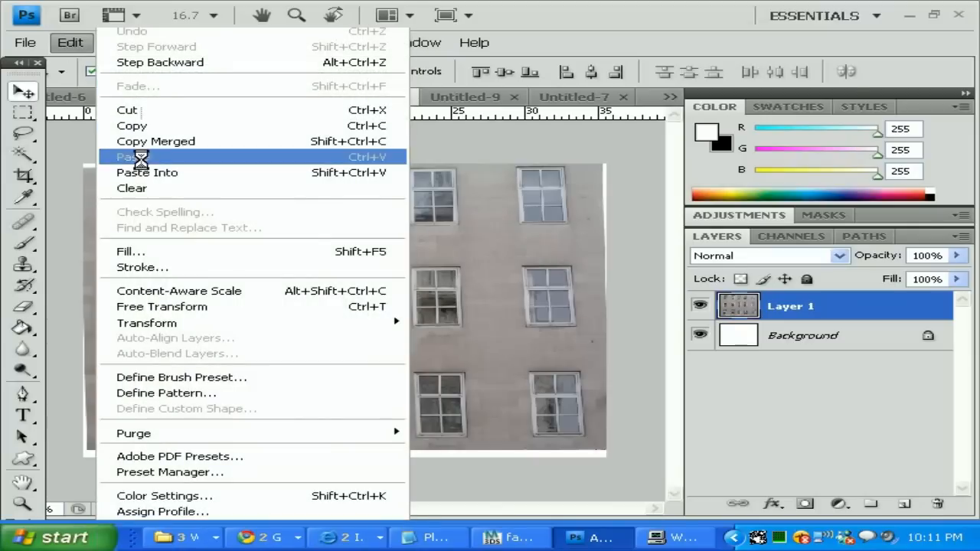
left_click(130, 156)
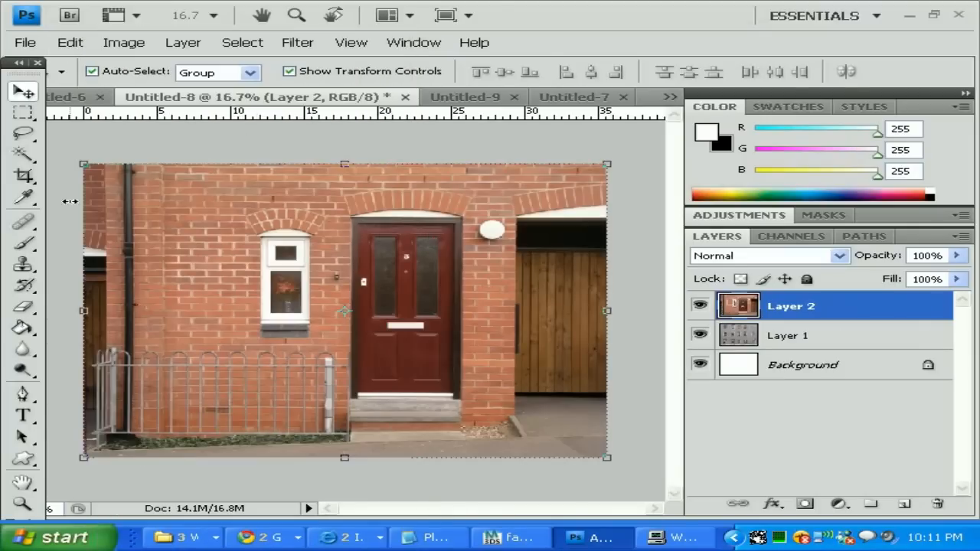
Step: Marquee-select the red door with its step, copy it and switch to the wall document
left_click(23, 114)
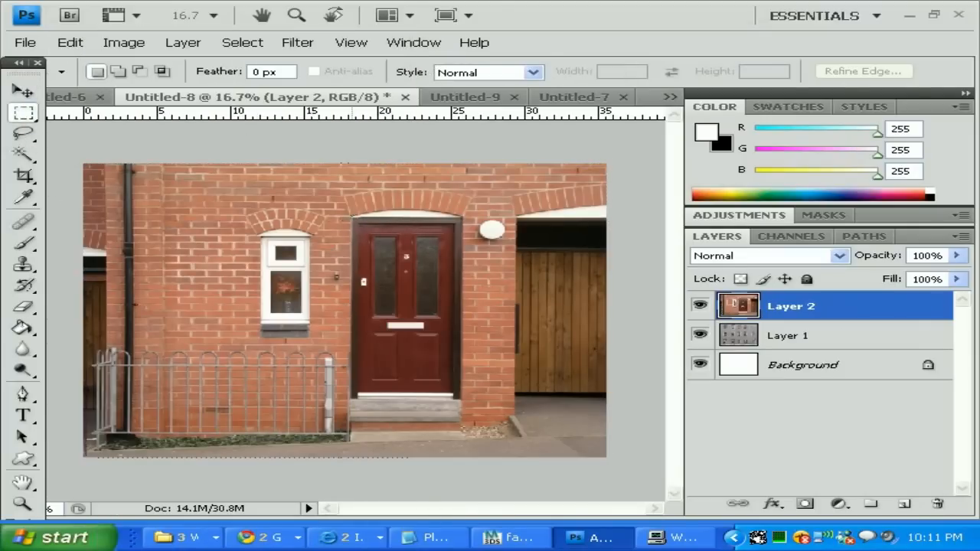
left_click_drag(352, 221, 458, 400)
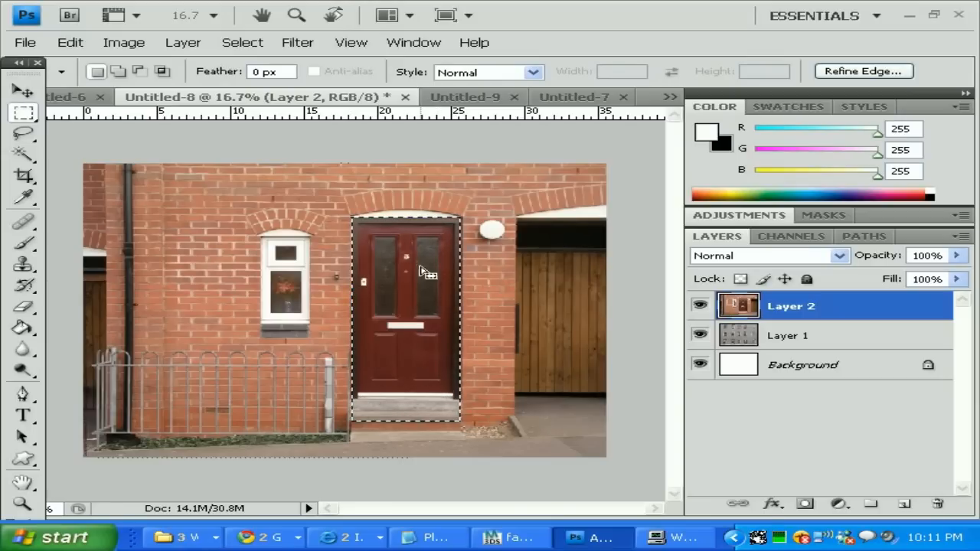
left_click(70, 43)
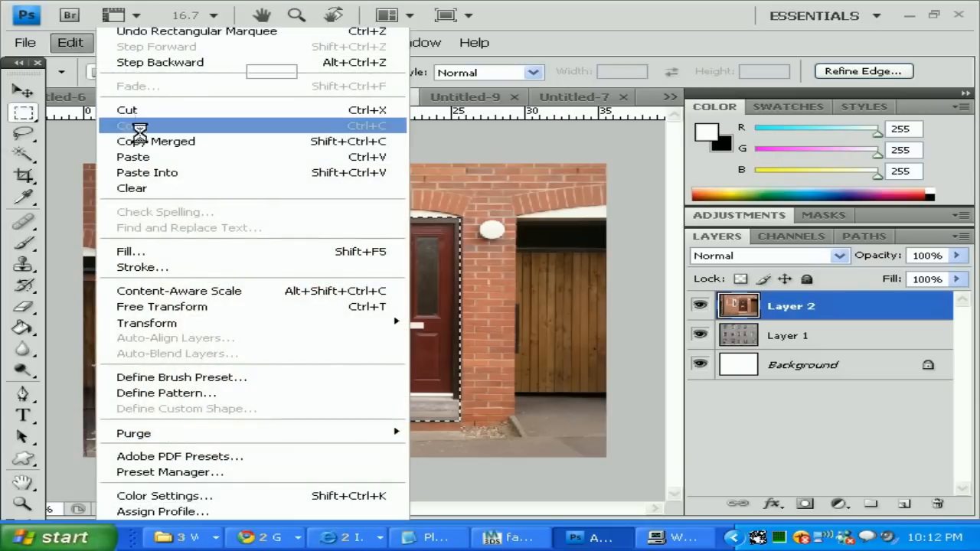
left_click(130, 125)
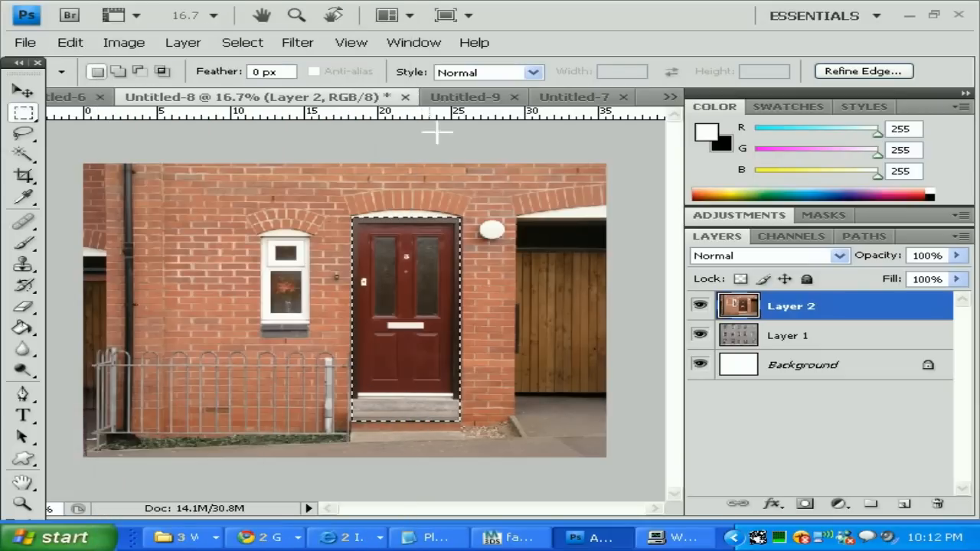
left_click(475, 96)
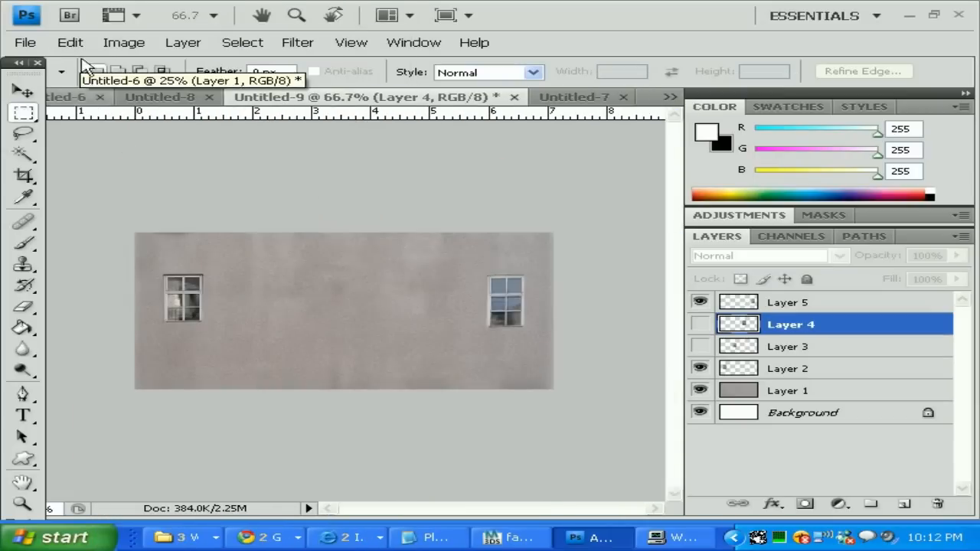
Step: Paste the copied door into the two-window wall as a new layer
left_click(71, 43)
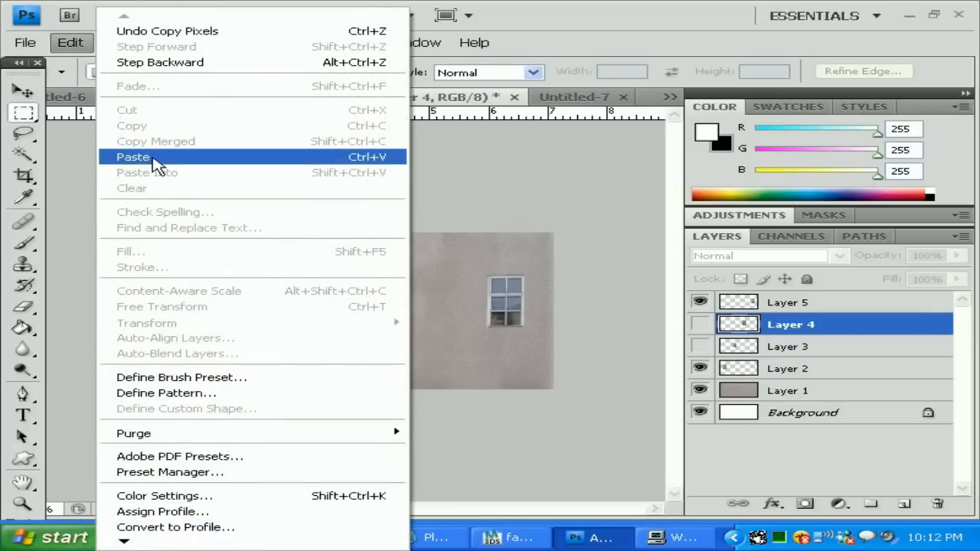
left_click(132, 156)
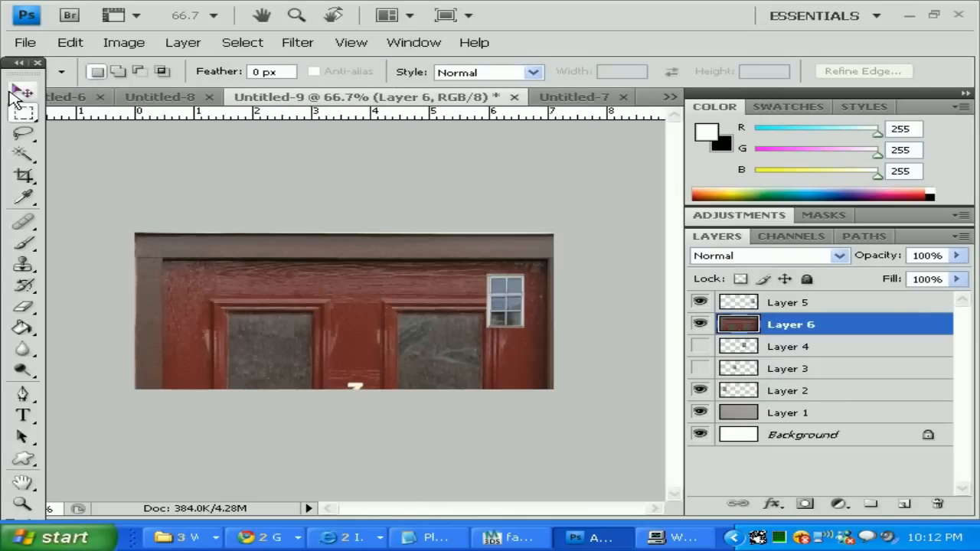
left_click(22, 92)
type("D")
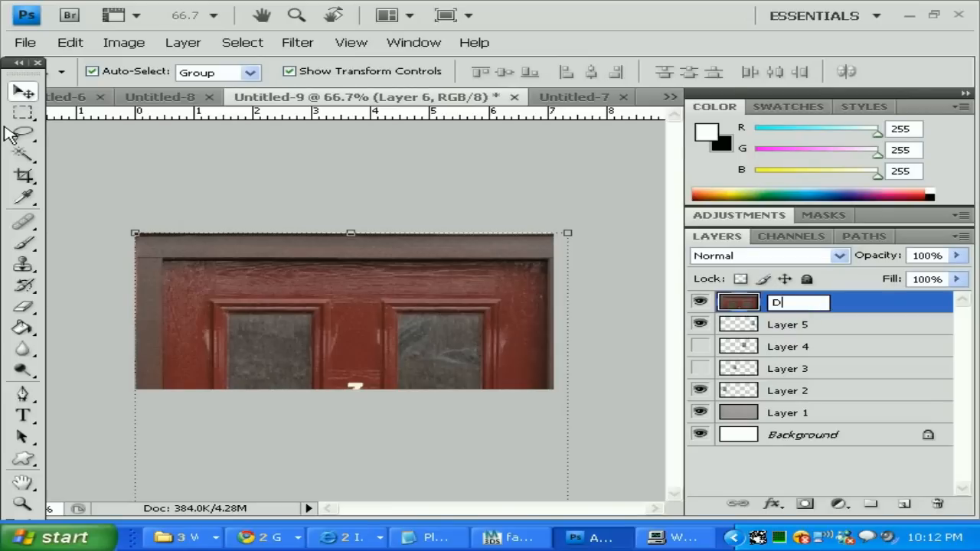
Step: Name the layers Door and window_Right in the Layers panel
type("oor")
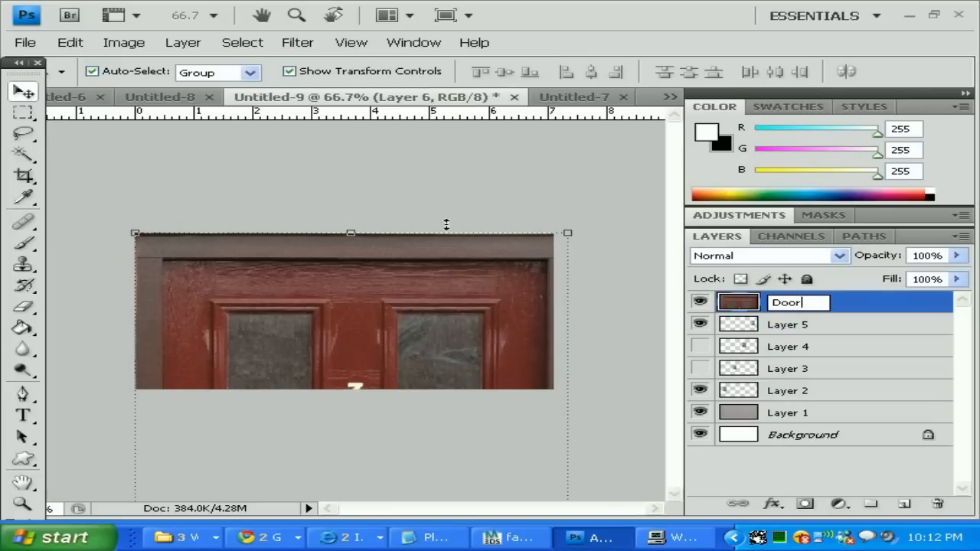
left_click(790, 324)
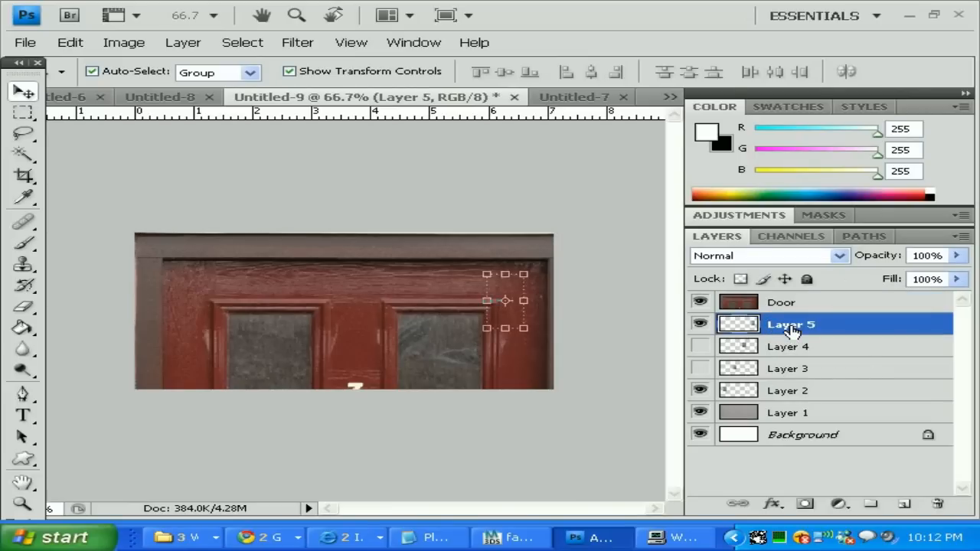
double_click(790, 324)
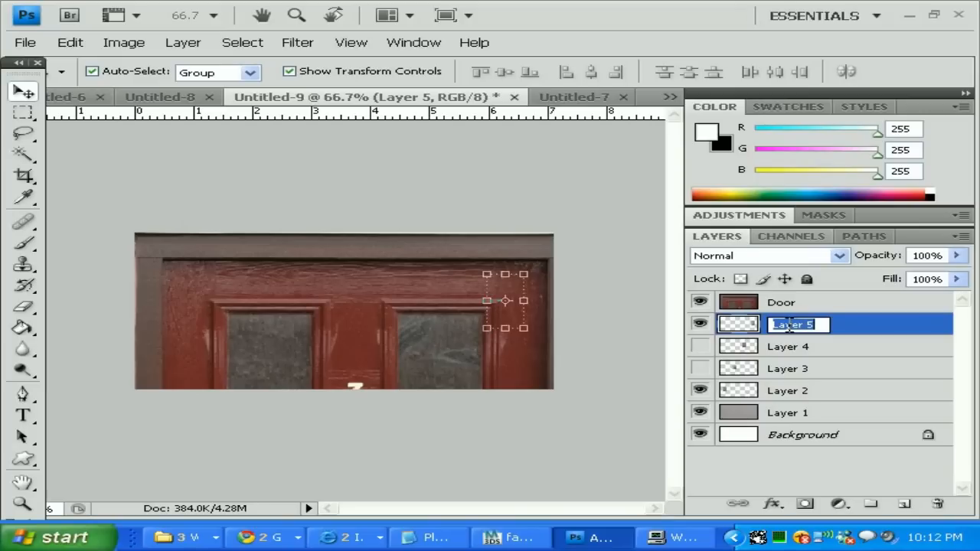
type("widno")
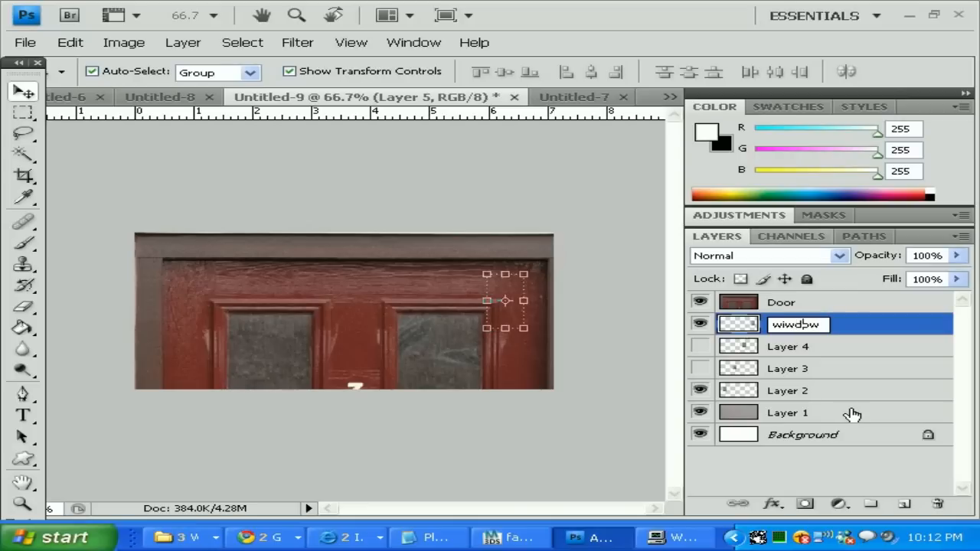
type("window")
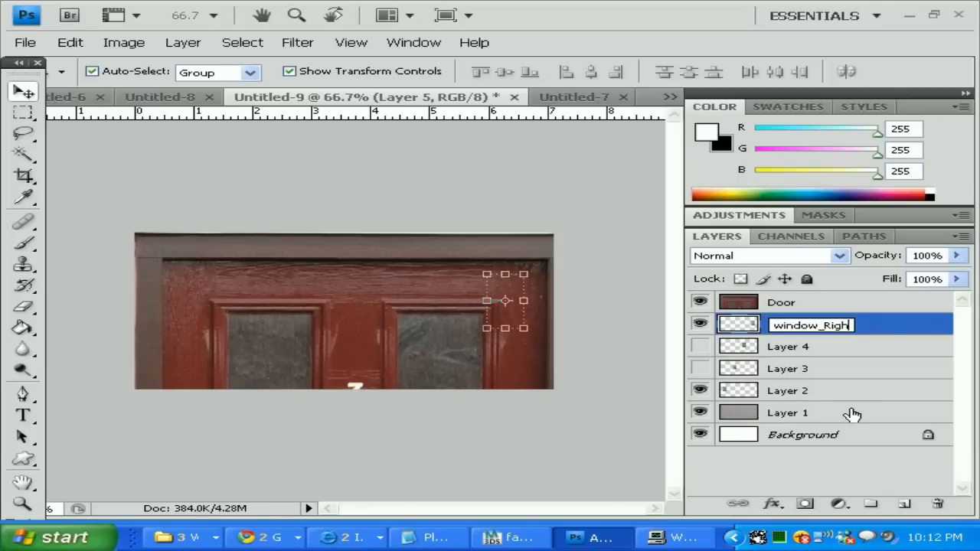
left_click(790, 346)
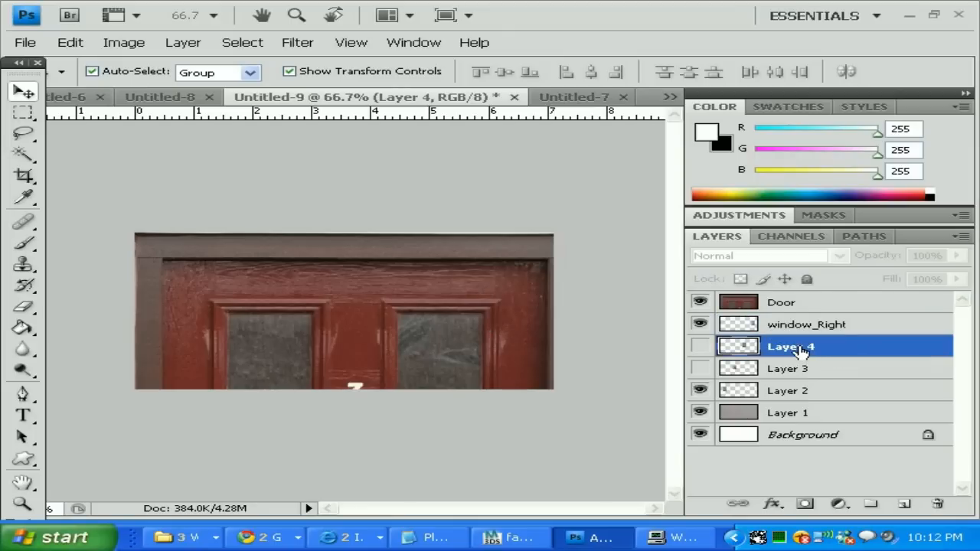
Step: Name the middle and left window layers window_middleSec, window_middleFirst and window_Left
type("window_middle")
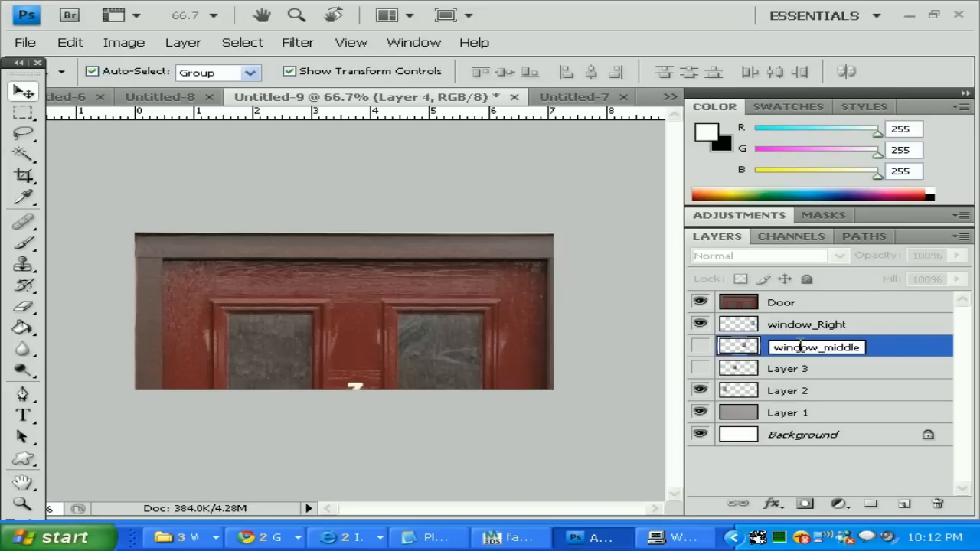
type("Sec")
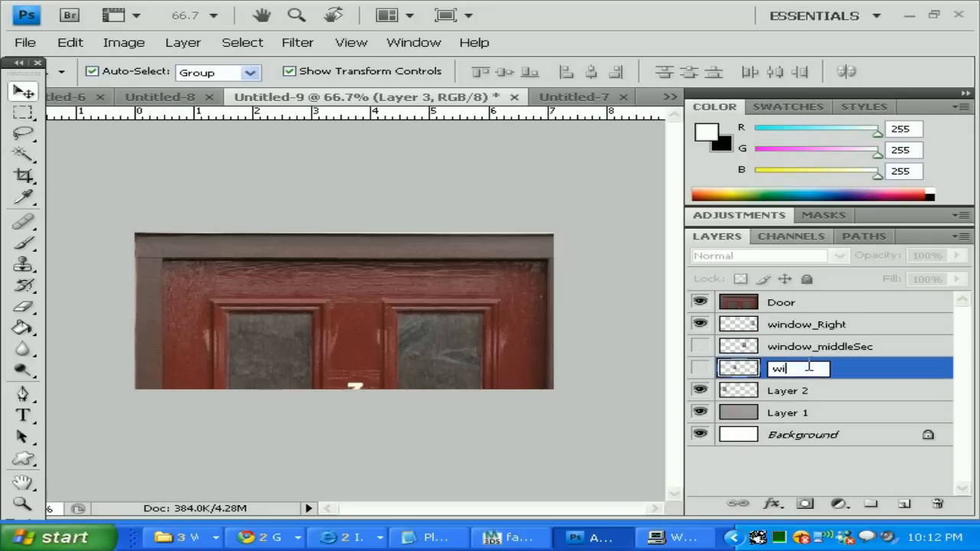
type("window_middleFirst")
left_click(804, 390)
type("window_L")
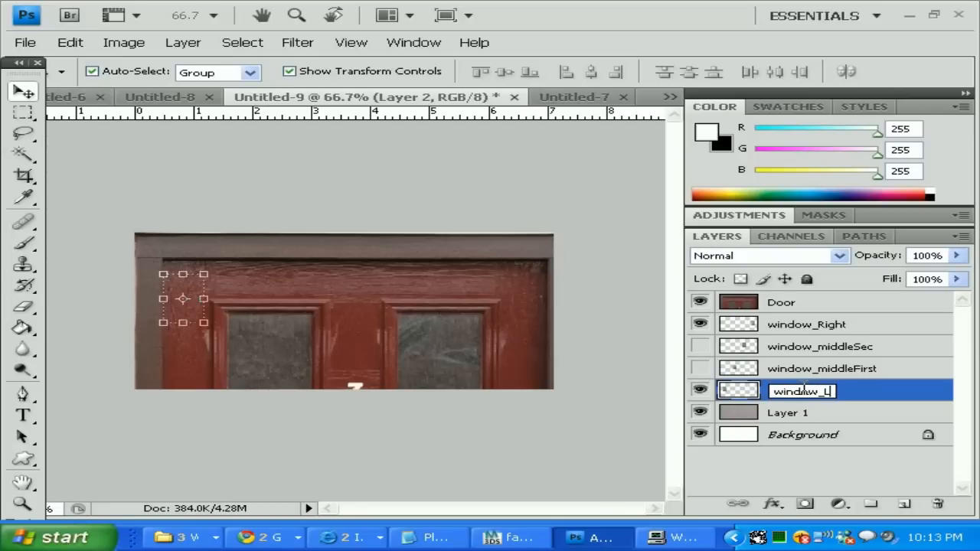
left_click(790, 413)
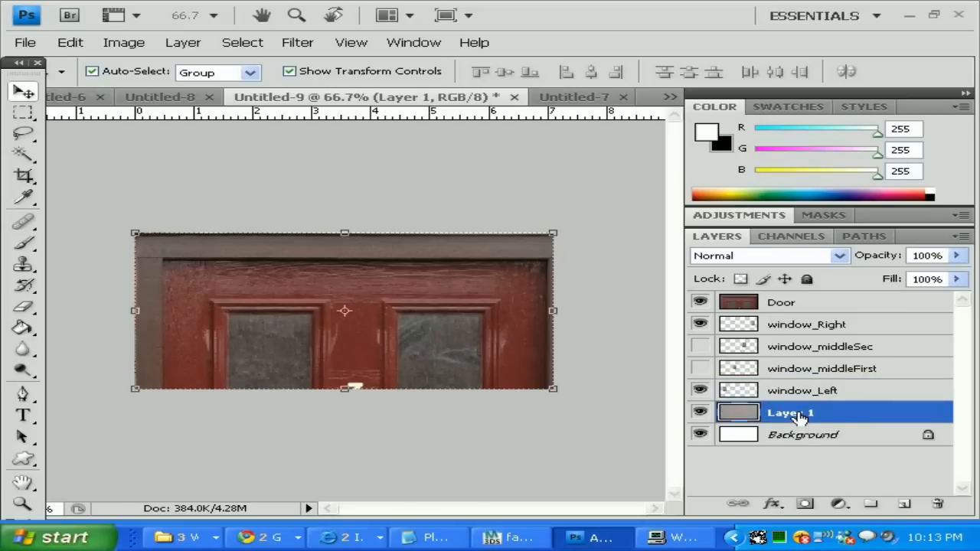
Step: Rename the wall photo layer Wall, then select the Door layer for resizing
double_click(790, 414)
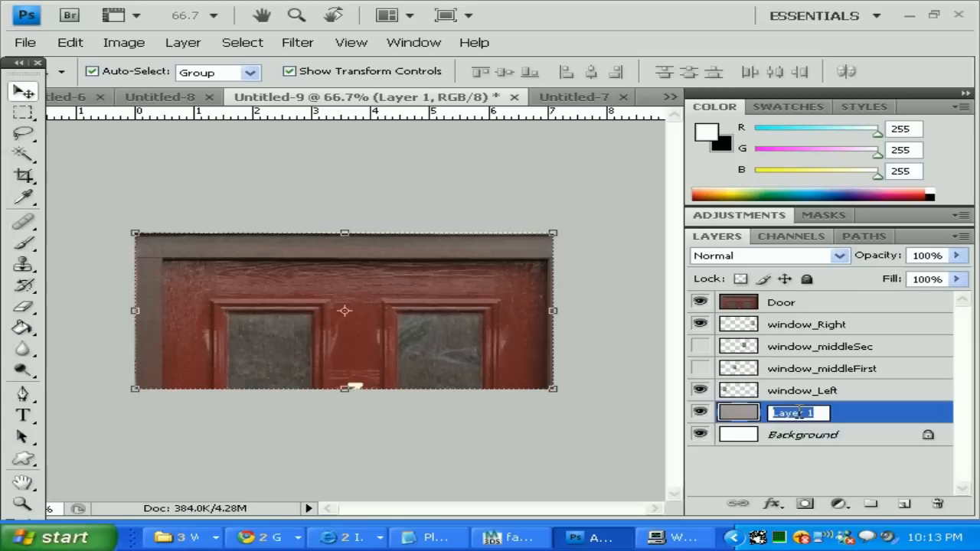
type("Background")
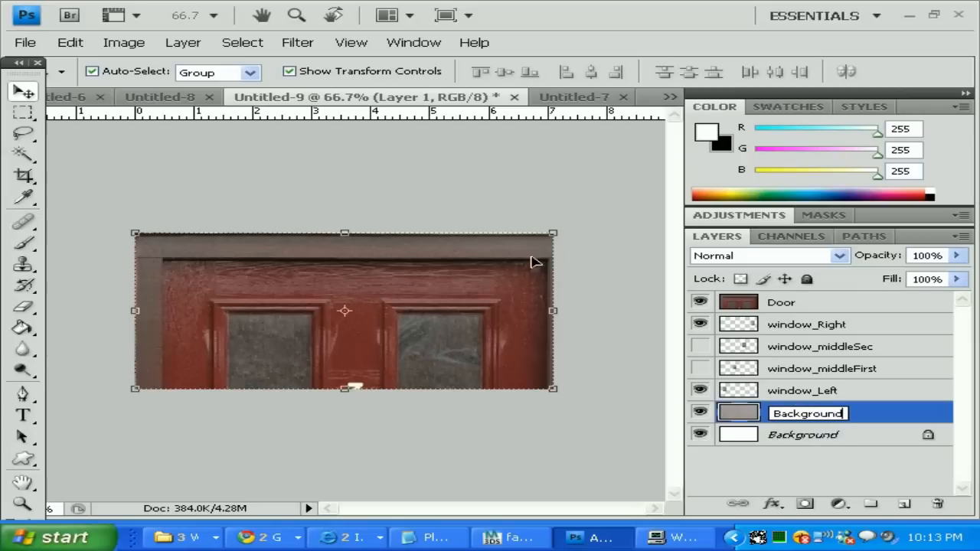
mouse_move(383, 273)
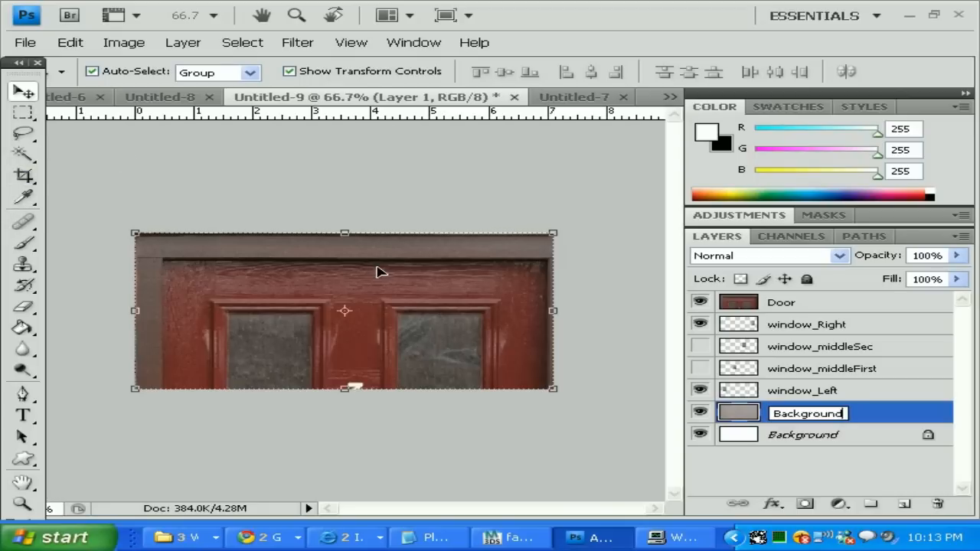
type("Wall")
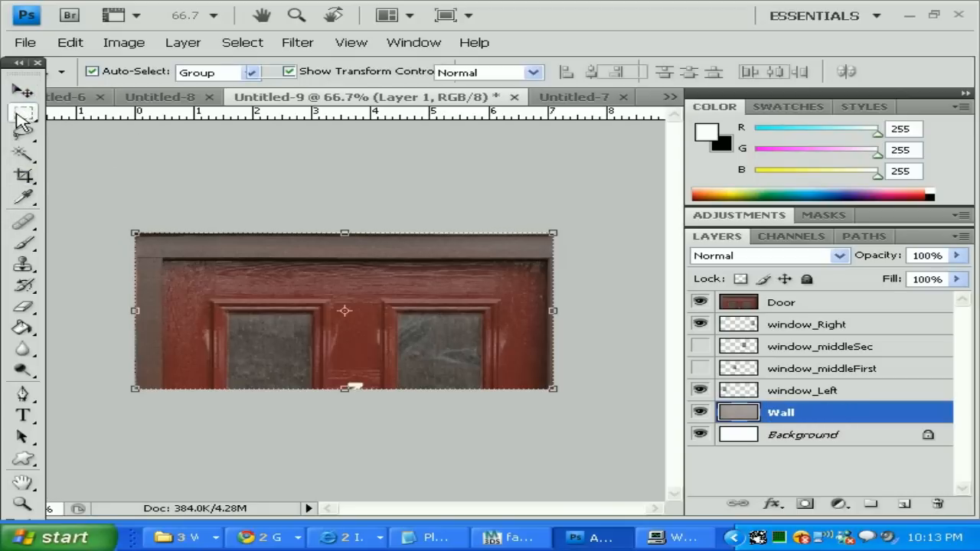
left_click(781, 302)
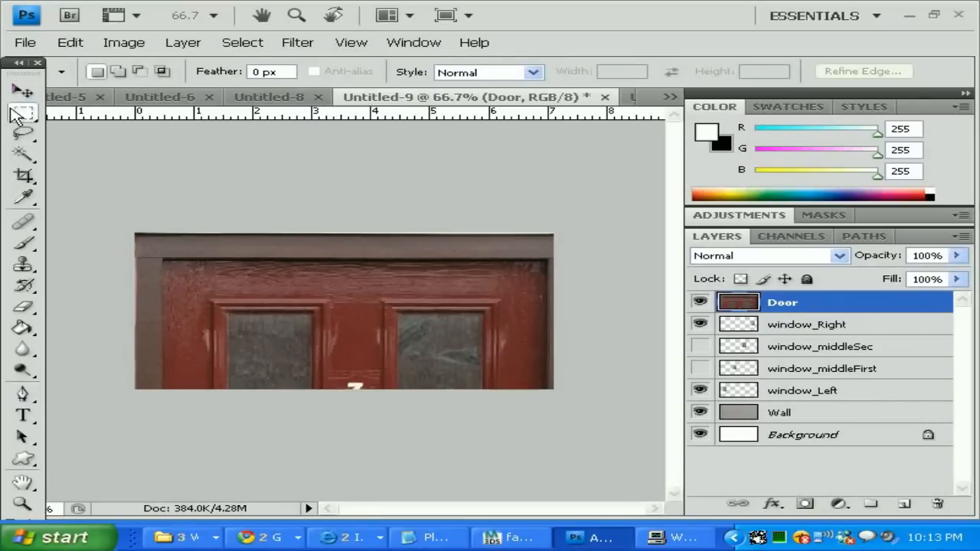
left_click(23, 92)
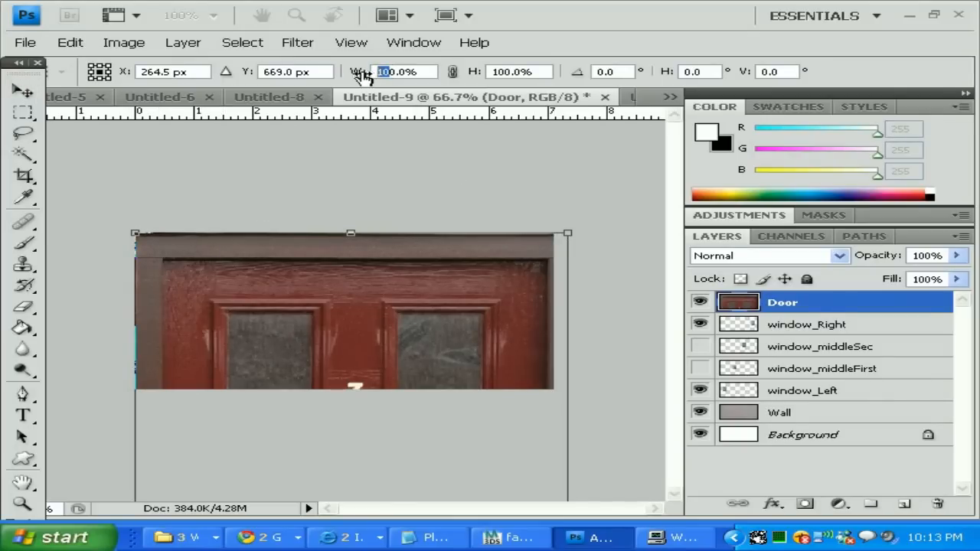
Step: Scale the door to 20% and move it onto the centre of the wall
type("20.0%")
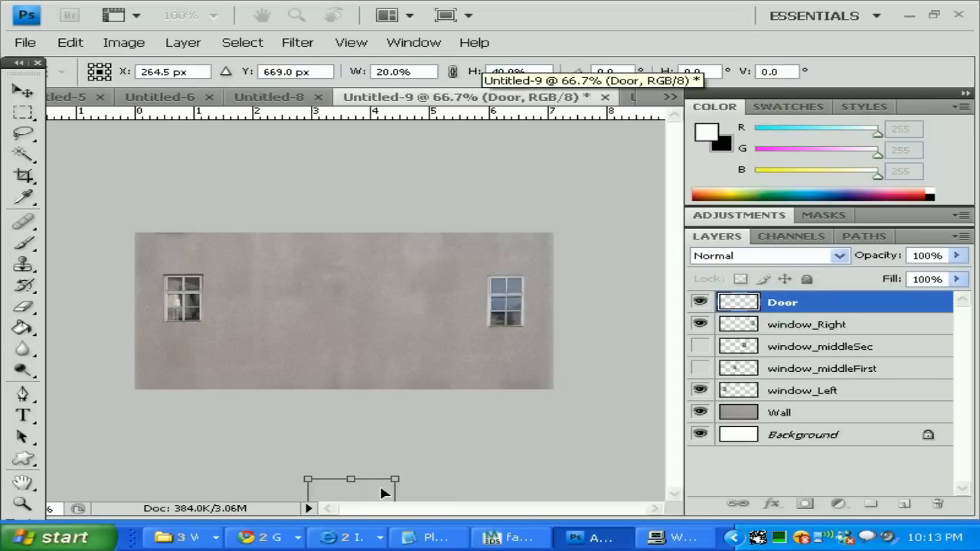
left_click_drag(351, 489, 386, 299)
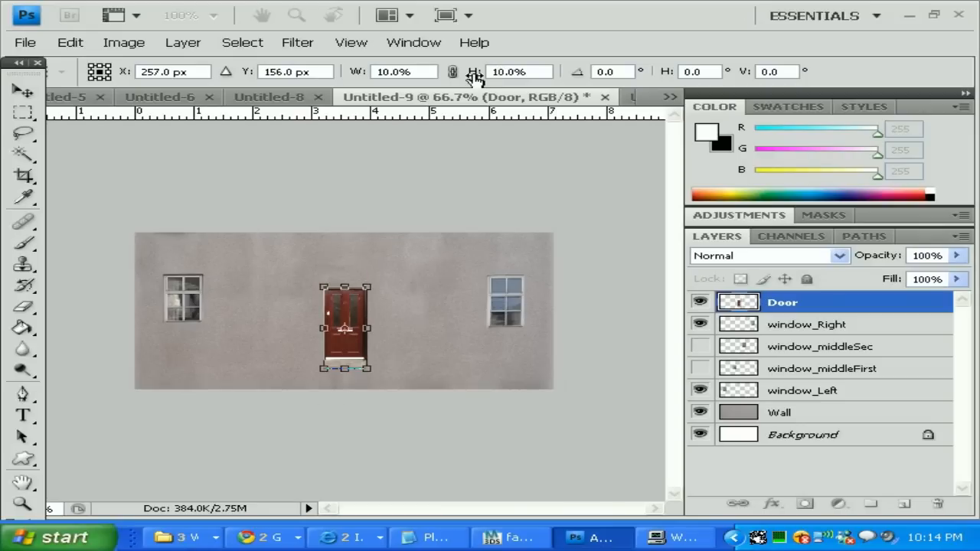
Step: Change the door scale to 15% and position it between the two windows
left_click(401, 72)
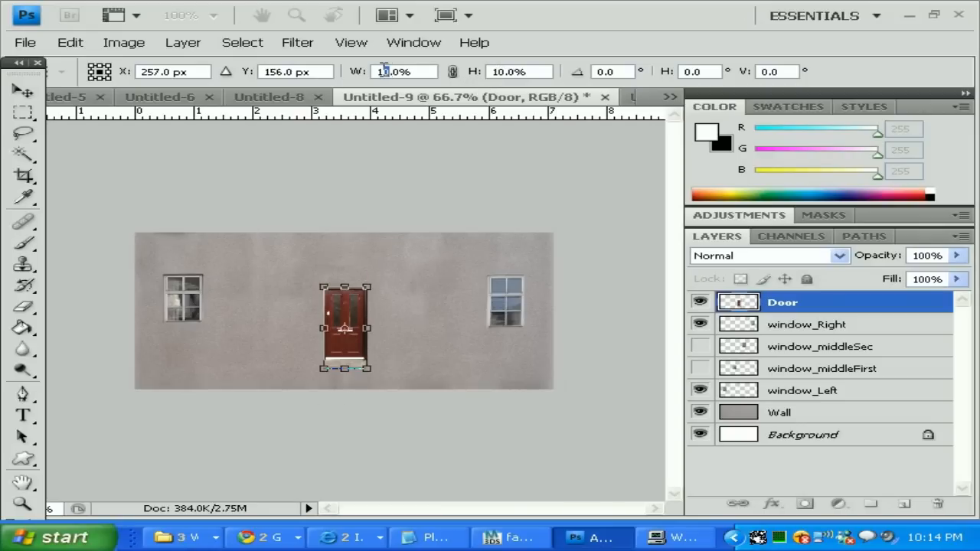
type("15.0%")
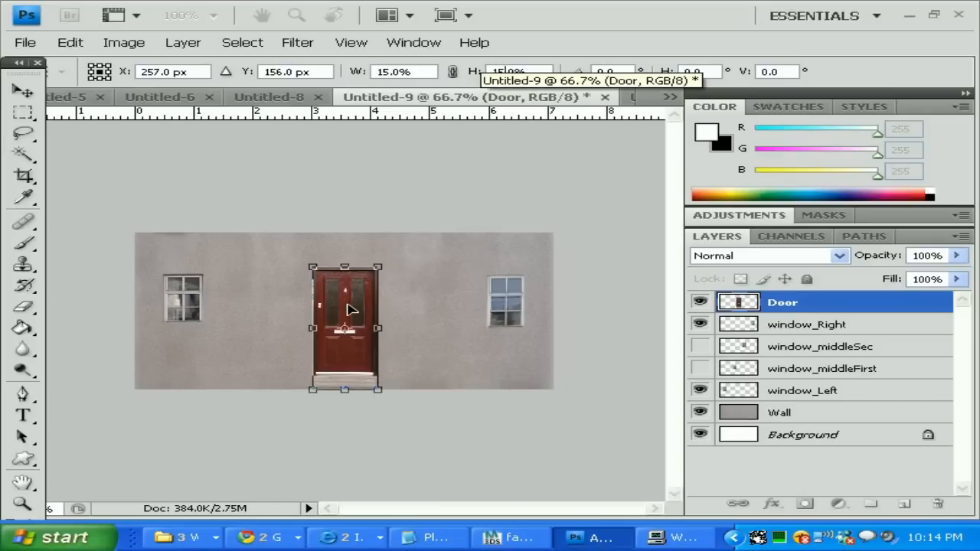
left_click_drag(349, 309, 367, 290)
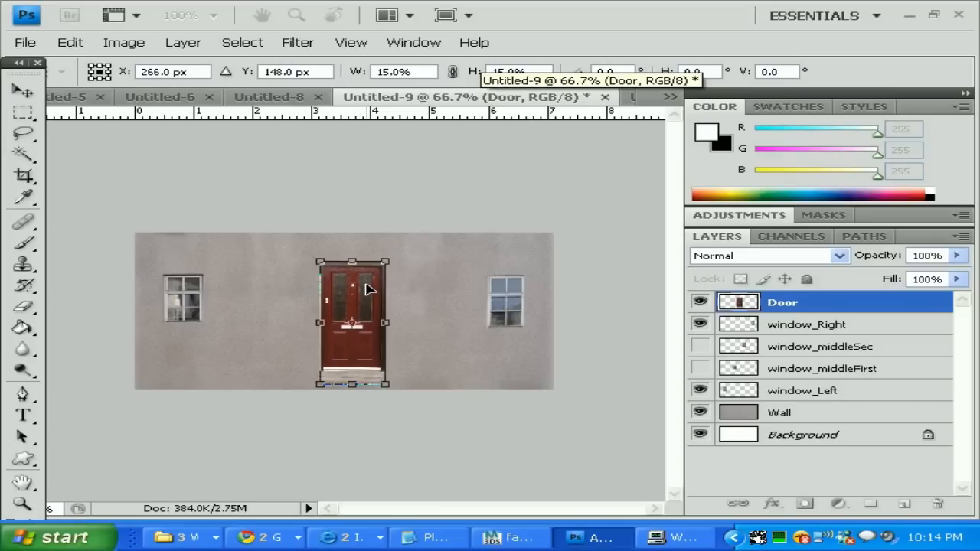
left_click_drag(368, 291, 361, 286)
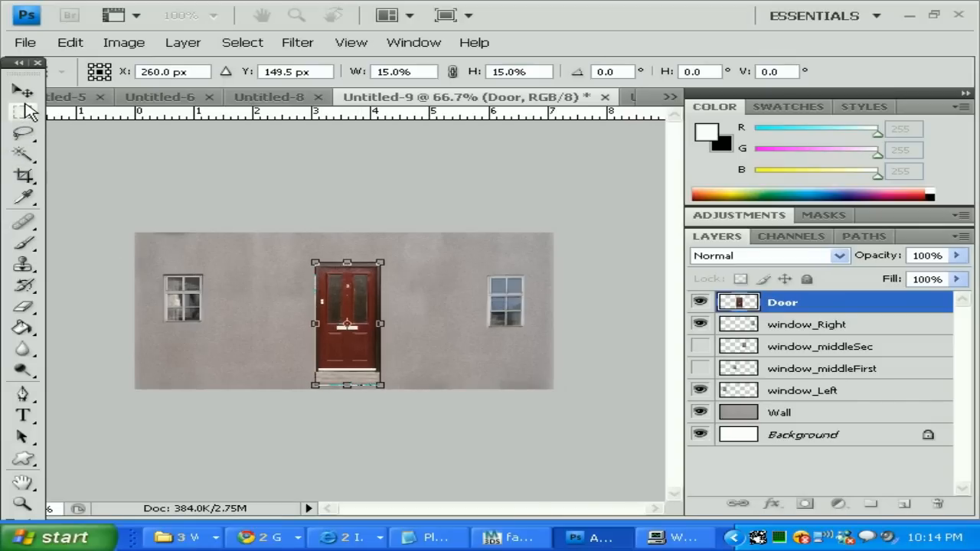
left_click_drag(344, 322, 343, 320)
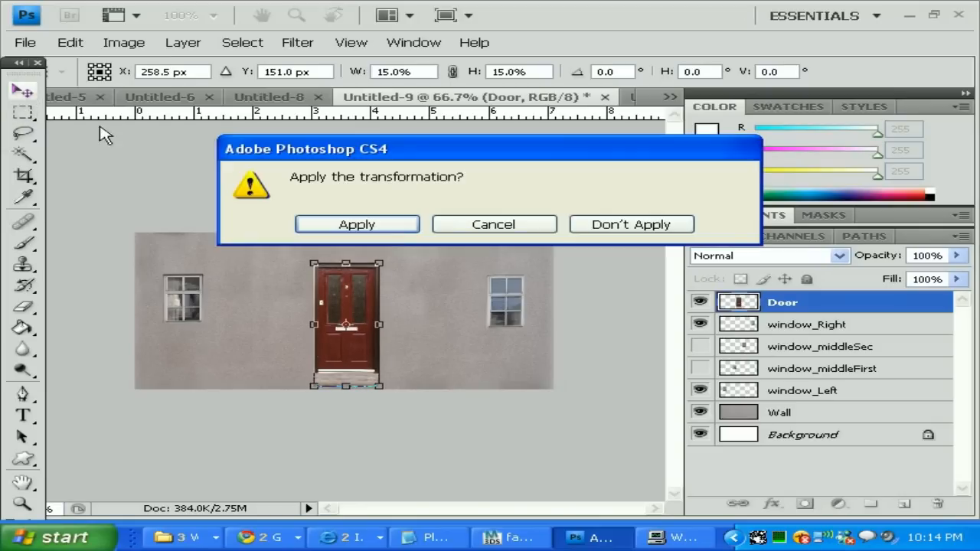
Step: Apply the door transform and save the wall as JPEG barack_side_door in the Factory folder
left_click(355, 224)
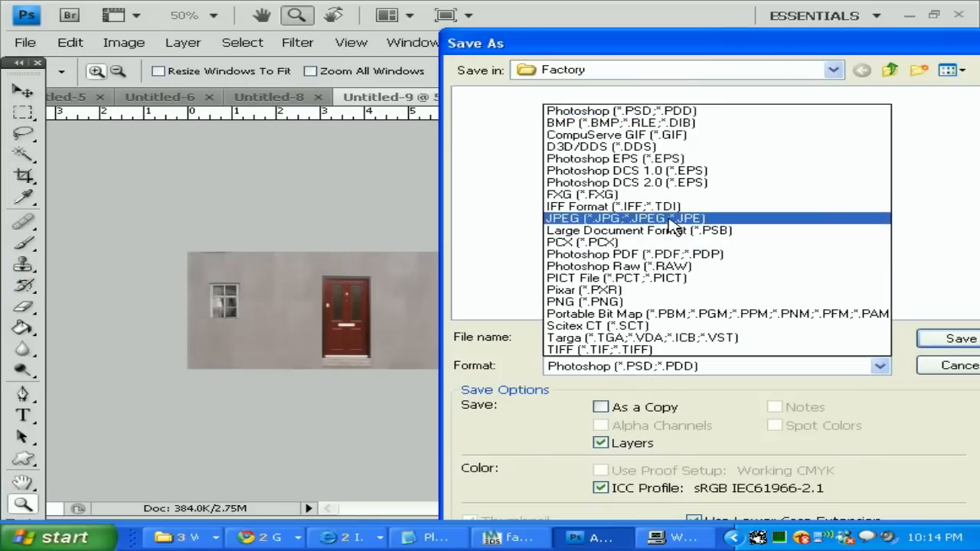
left_click(624, 218)
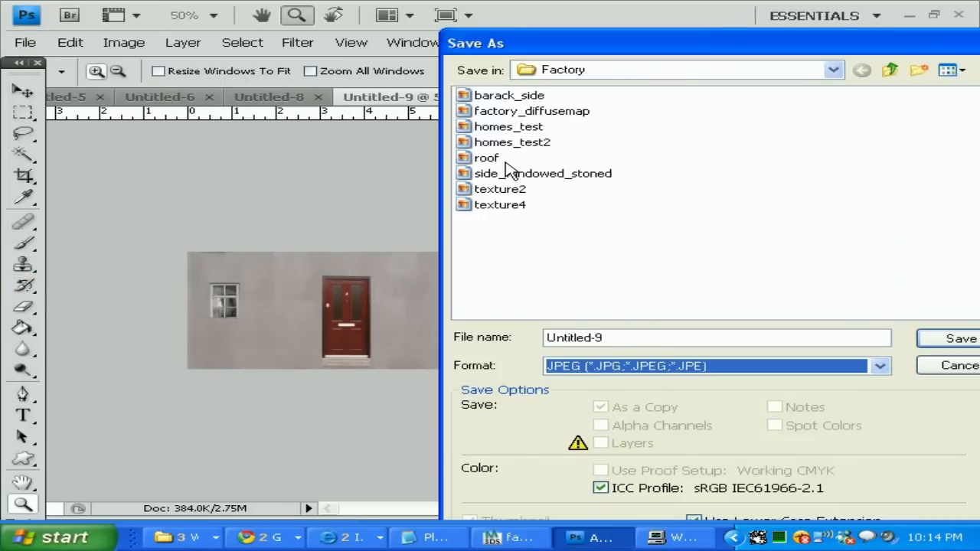
mouse_move(511, 125)
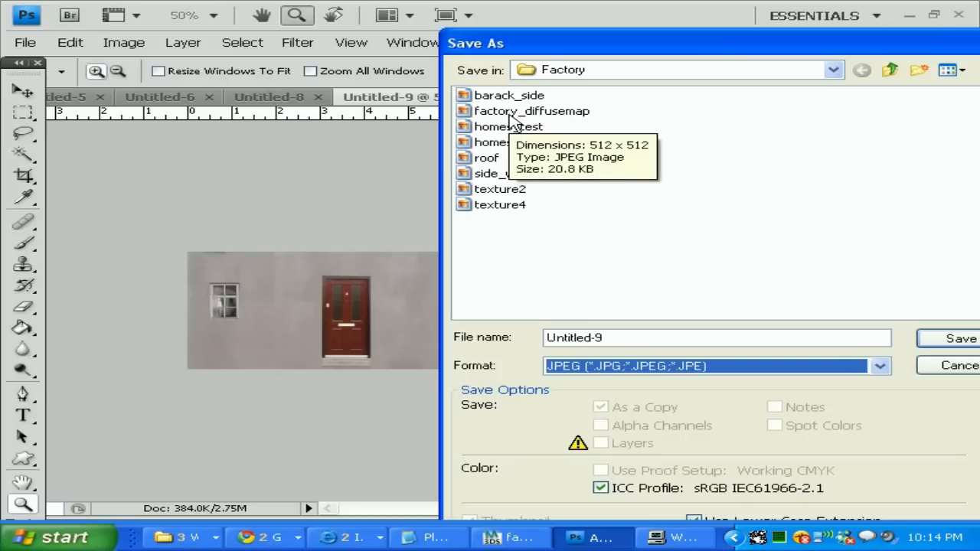
left_click(508, 95)
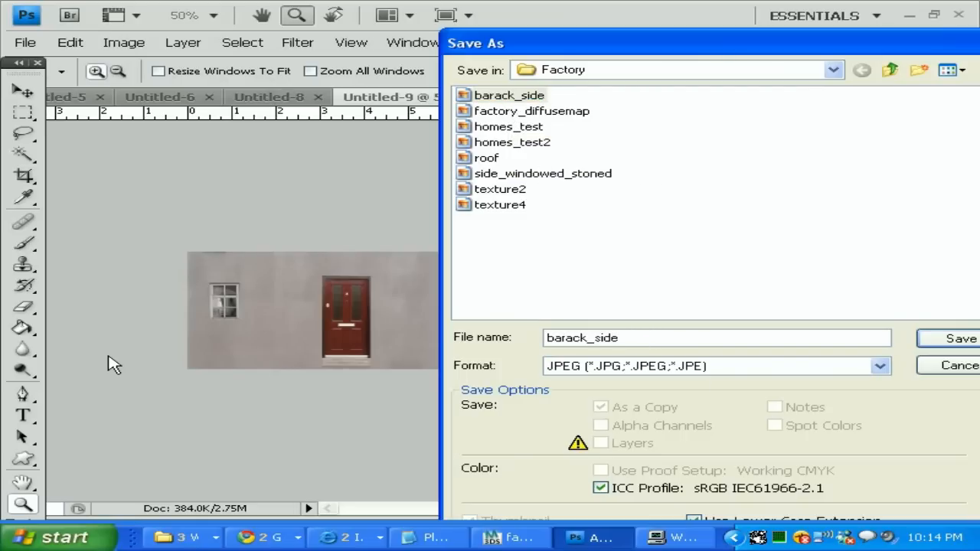
type("_door")
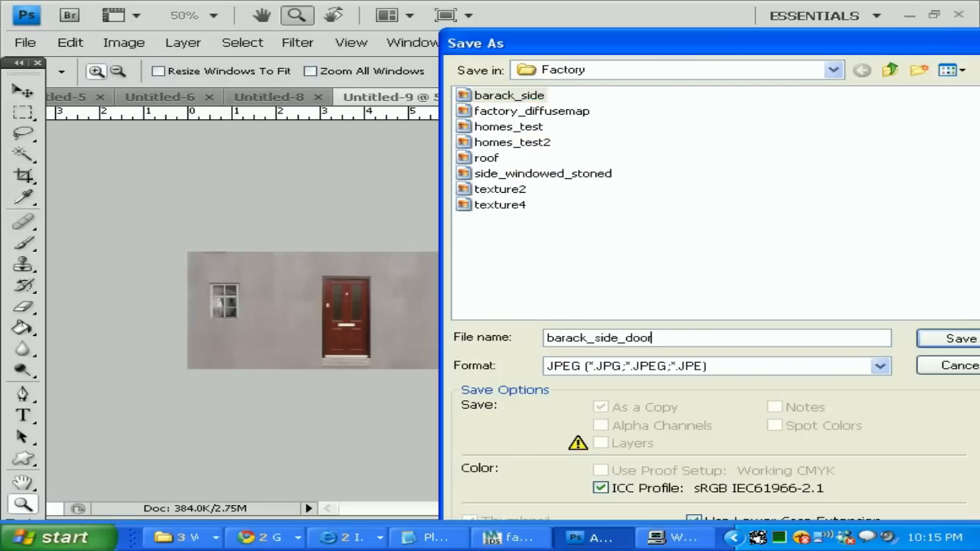
left_click(958, 338)
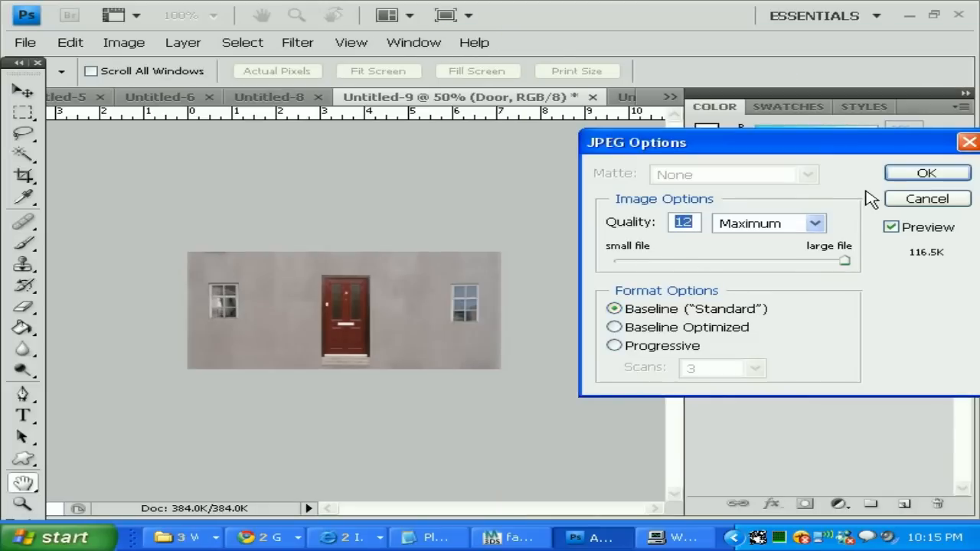
Step: Confirm the JPEG options at Maximum quality to complete the barack_side_door save
left_click(928, 172)
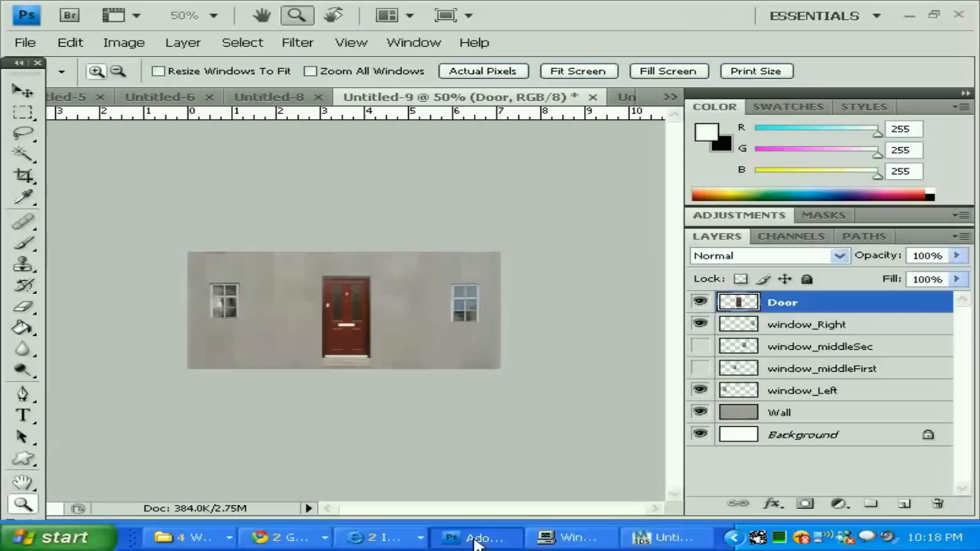
mouse_move(600, 473)
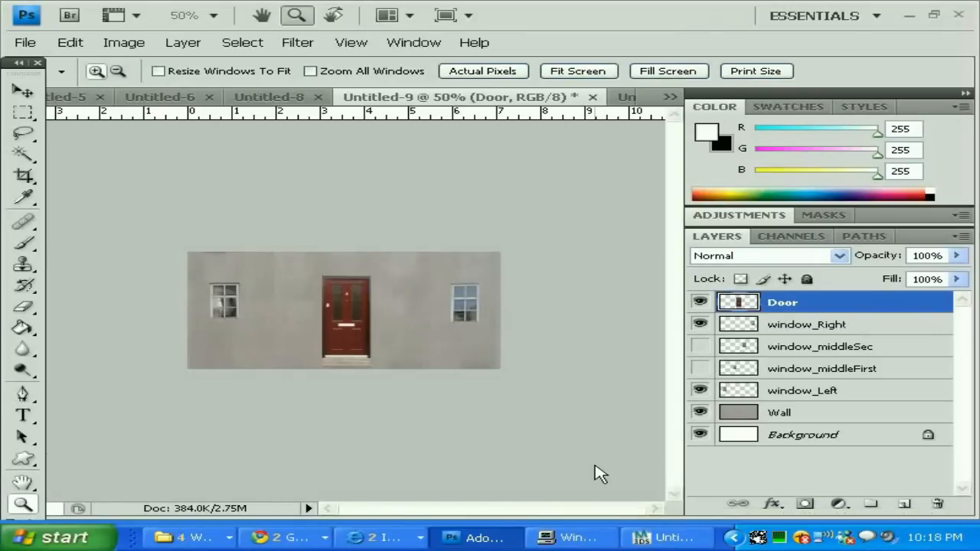
mouse_move(597, 460)
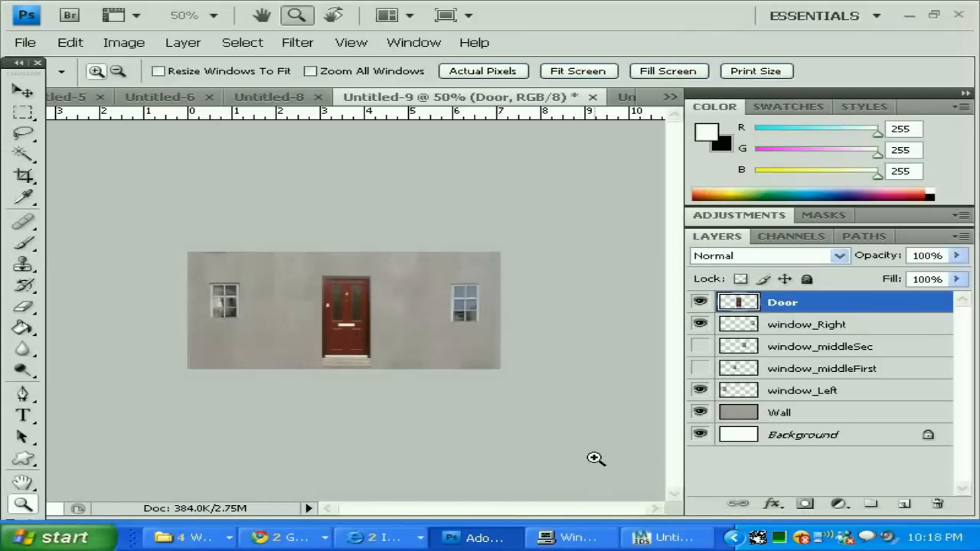
mouse_move(471, 152)
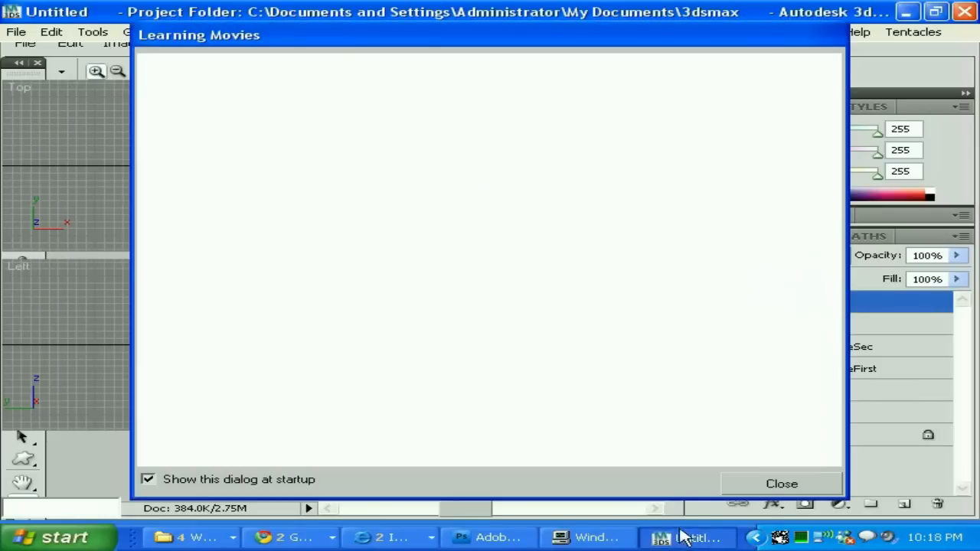
Step: Dismiss the Learning Movies window and choose the Box standard primitive
left_click(781, 484)
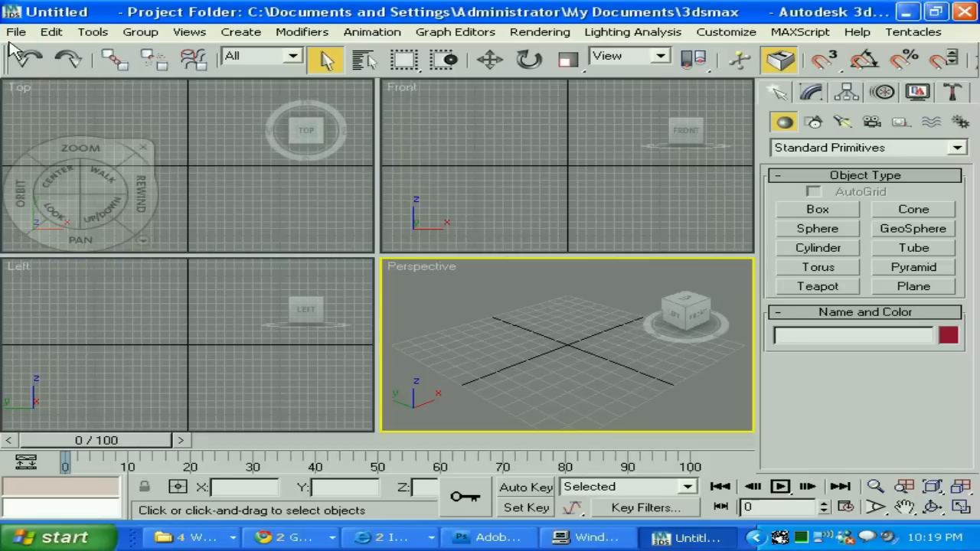
left_click(15, 31)
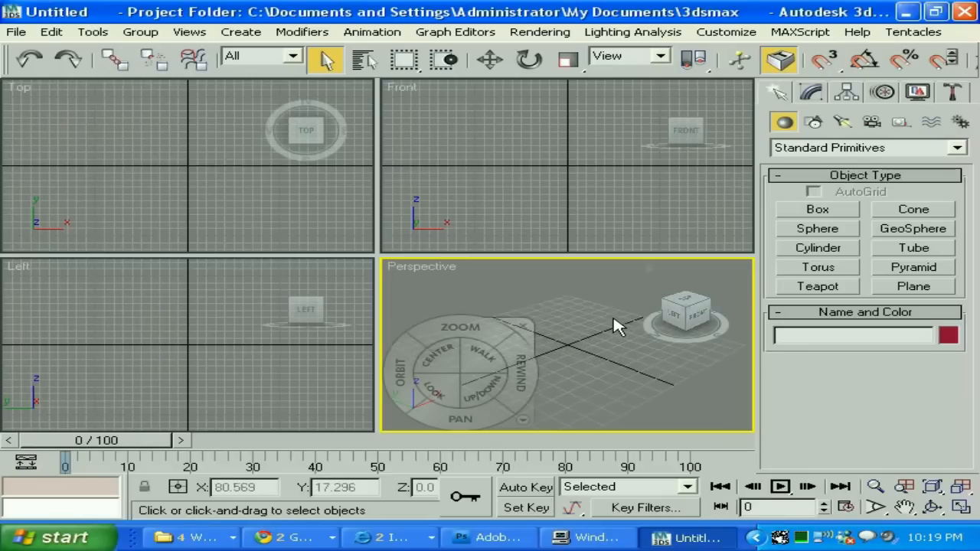
left_click(817, 208)
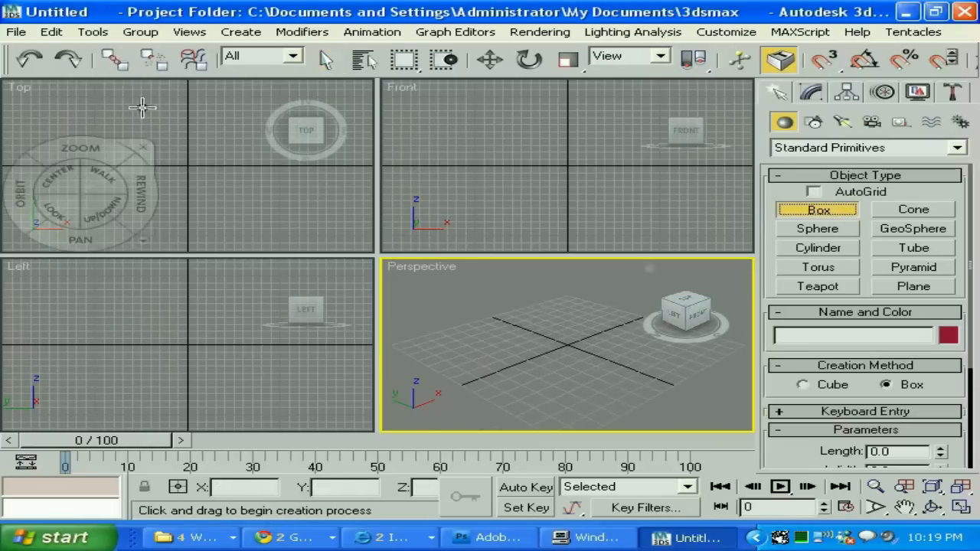
Step: Draw Box01 about 155 × 246 × 66, orbit around it, and bring up the Material Editor
left_click_drag(88, 114, 253, 156)
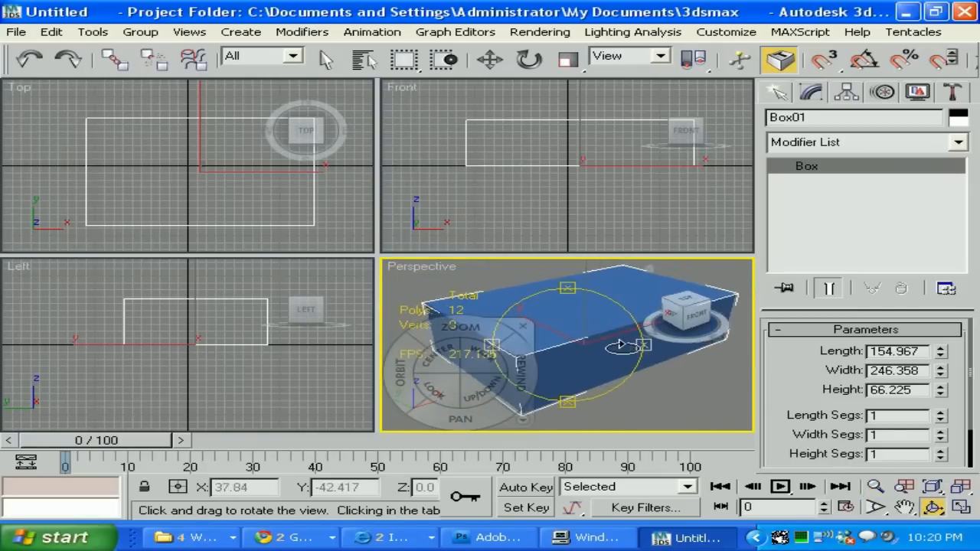
left_click_drag(620, 345, 367, 336)
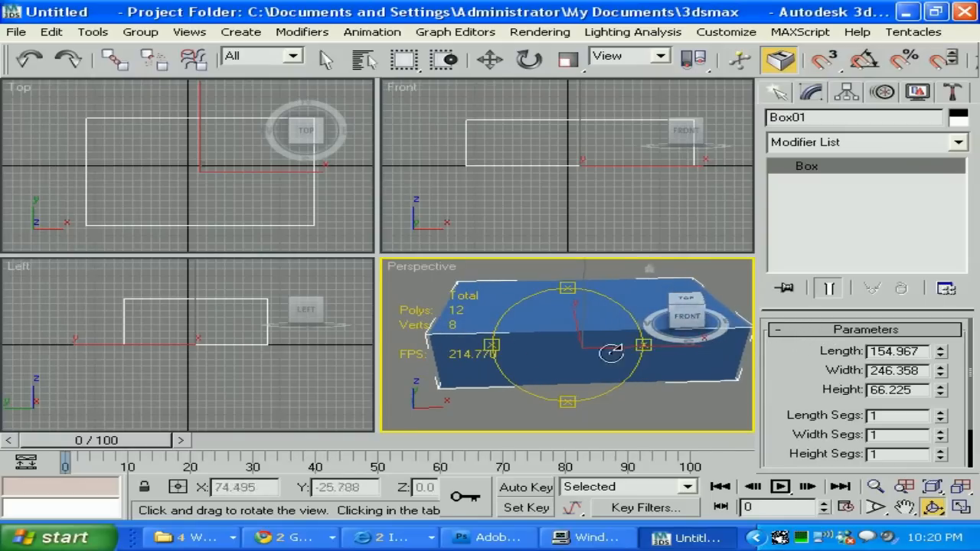
left_click_drag(613, 352, 490, 344)
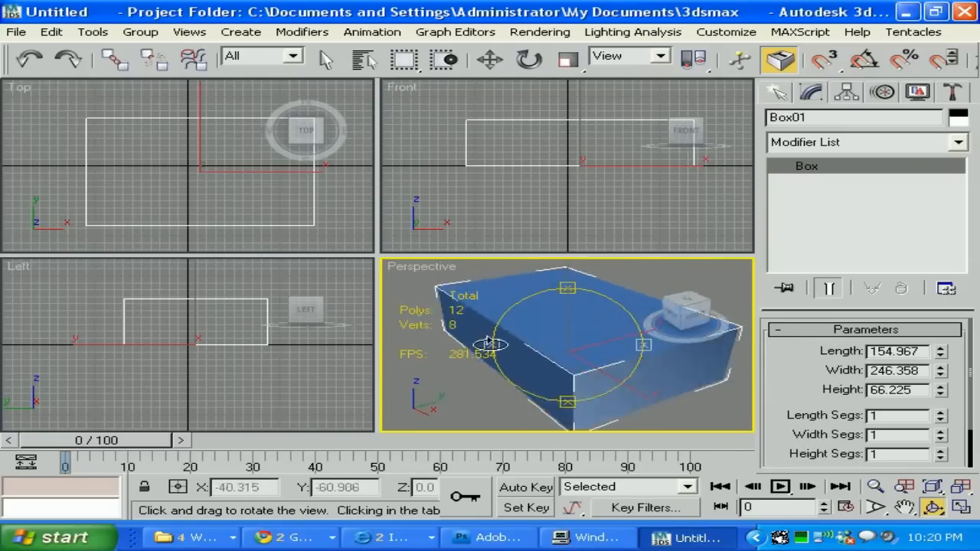
left_click_drag(489, 344, 613, 386)
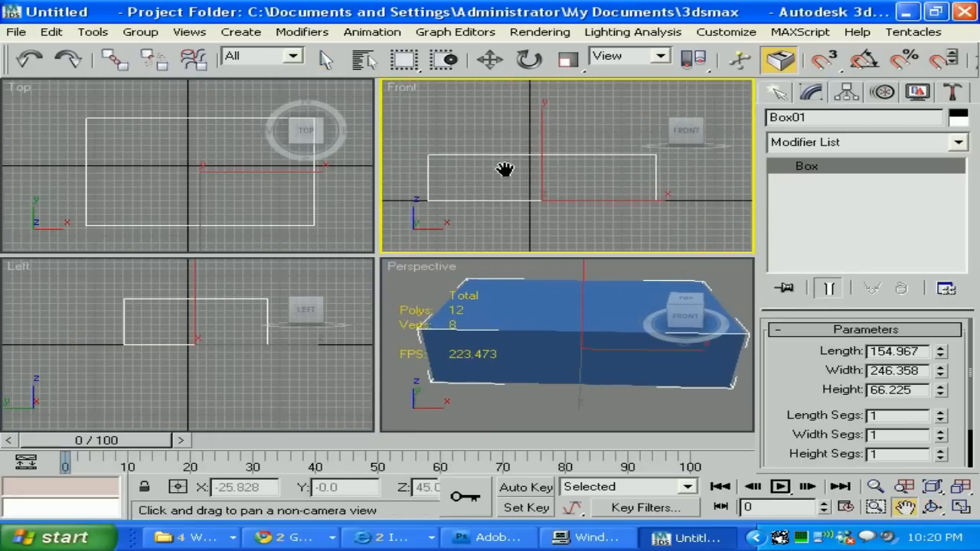
left_click(568, 60)
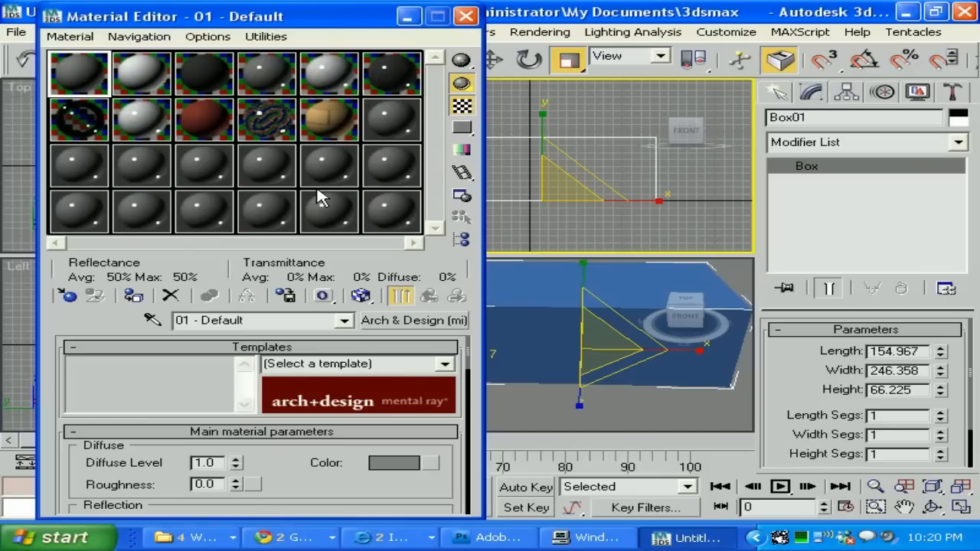
mouse_move(315, 15)
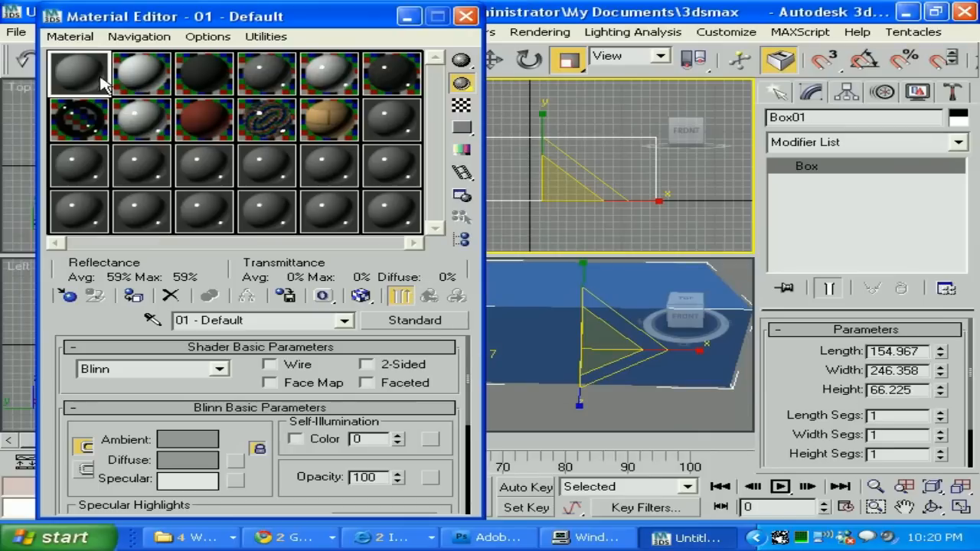
mouse_move(245, 471)
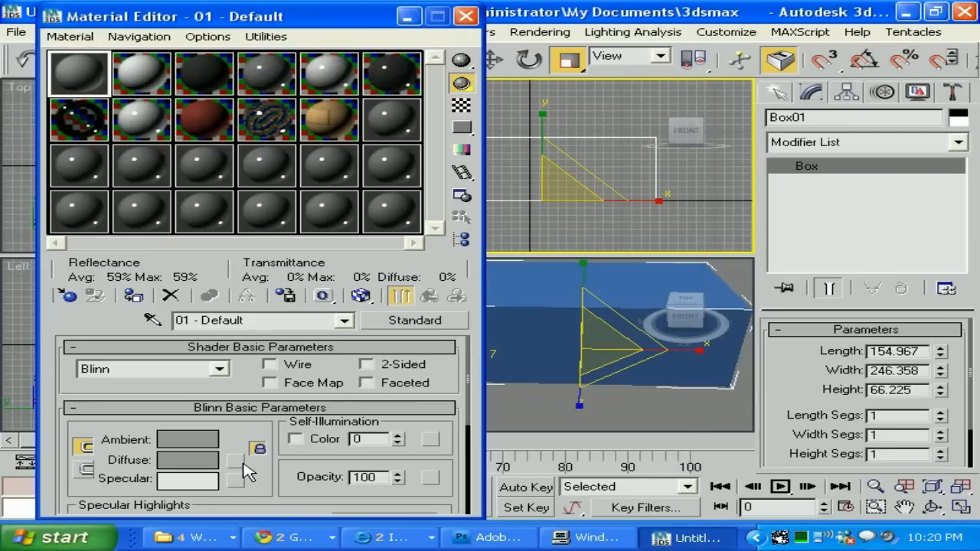
Step: Assign a Bitmap map to the Standard Blinn material's diffuse colour
left_click(257, 447)
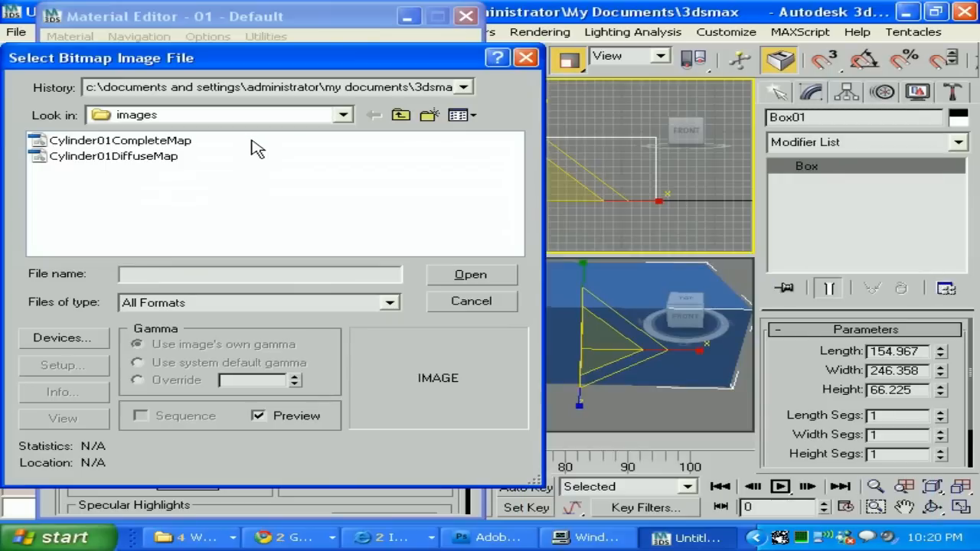
mouse_move(283, 142)
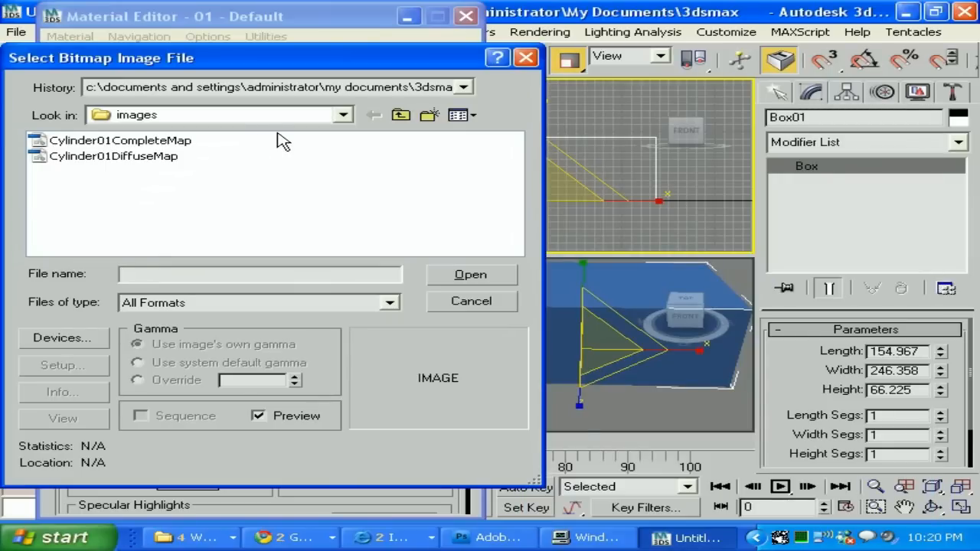
Step: Browse to K:\3DStuff\Models\MyOwn3dModels\Factory and load barack_side as the diffuse bitmap
left_click(343, 115)
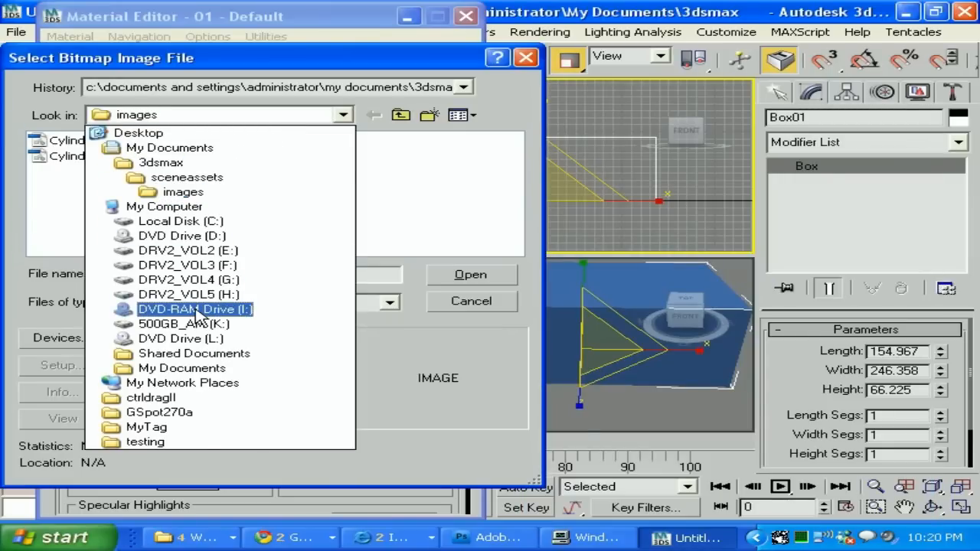
left_click(184, 323)
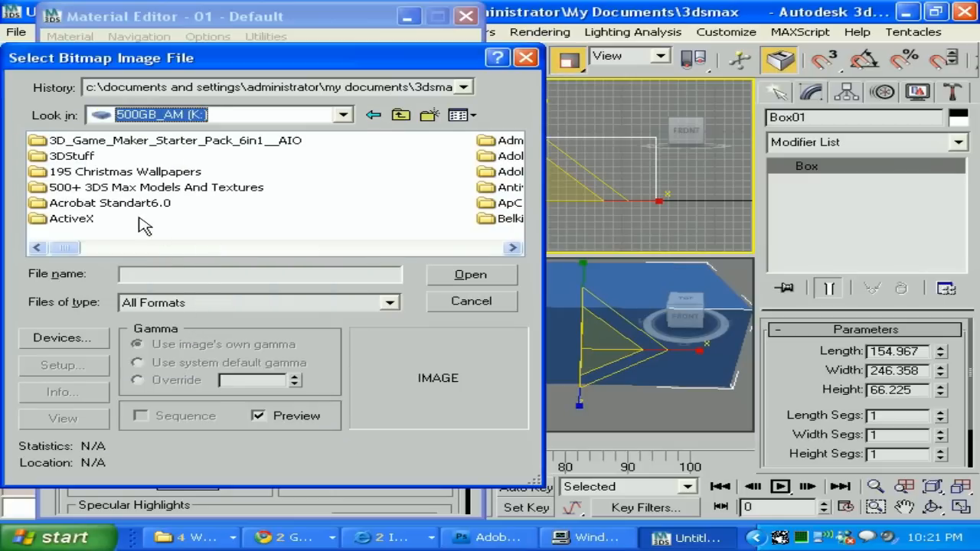
left_click(174, 141)
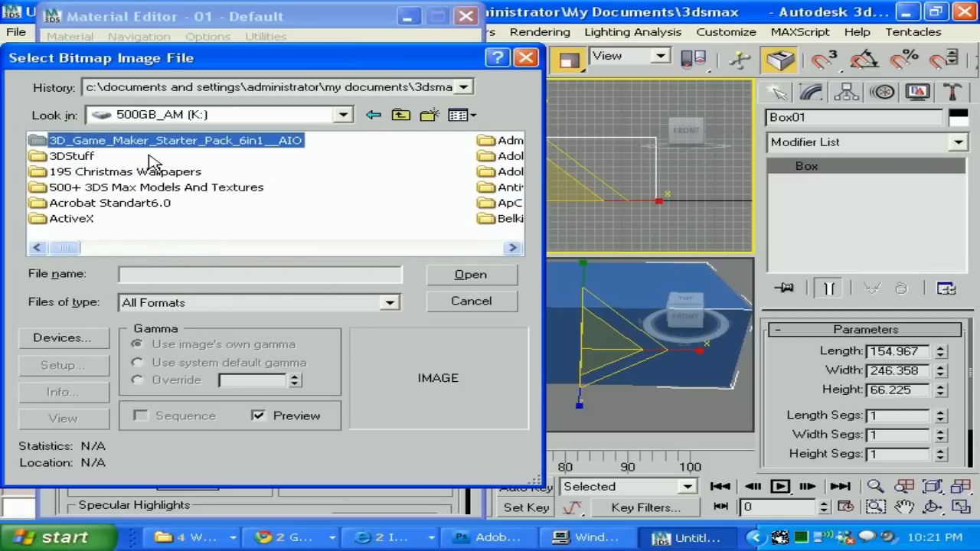
double_click(70, 156)
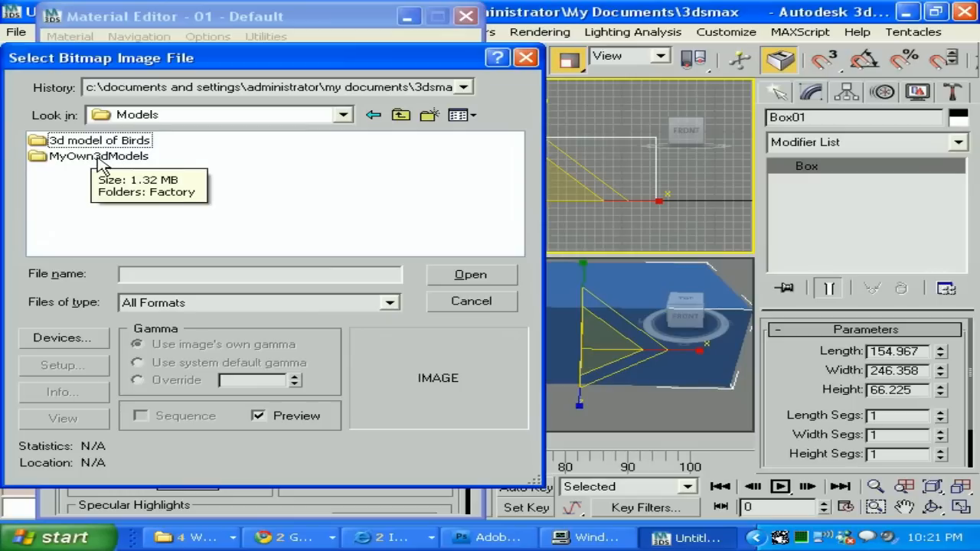
double_click(98, 141)
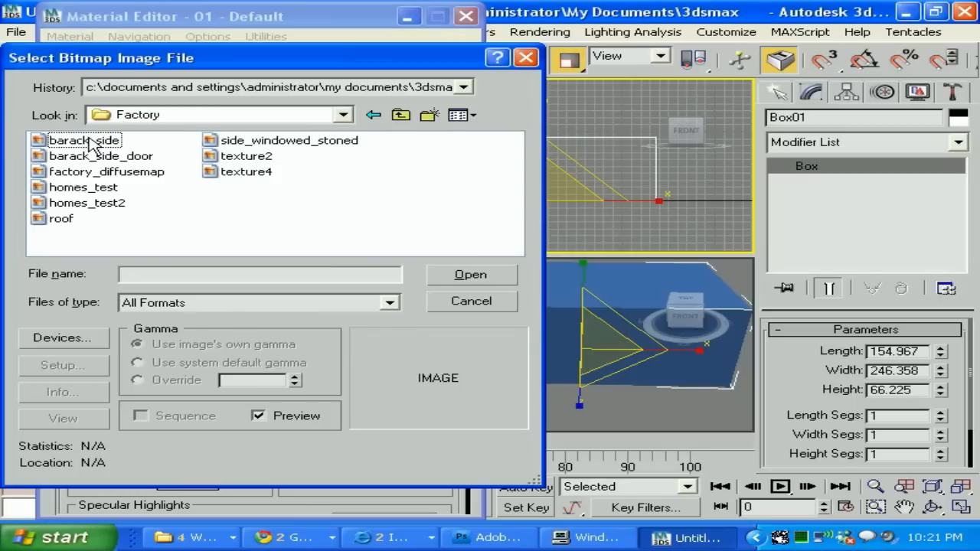
left_click(101, 156)
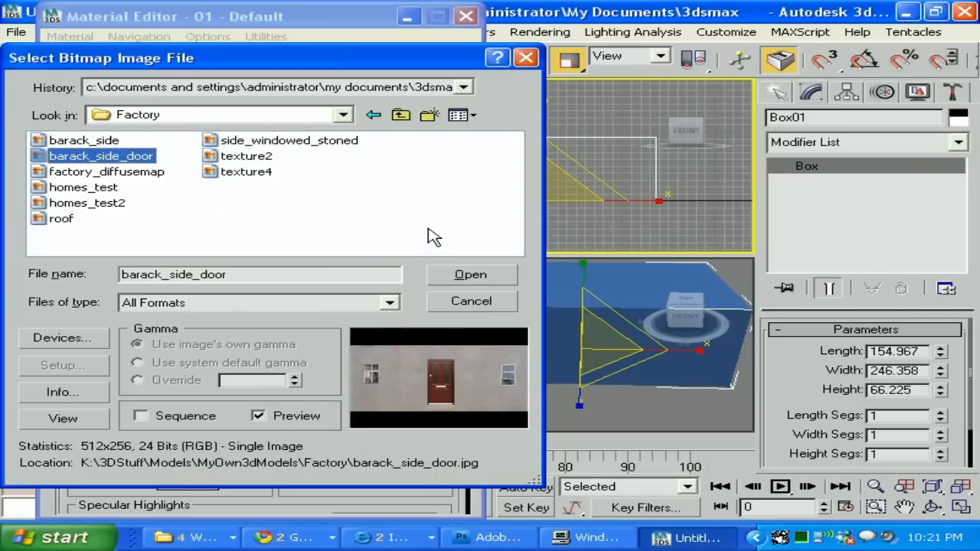
left_click(84, 139)
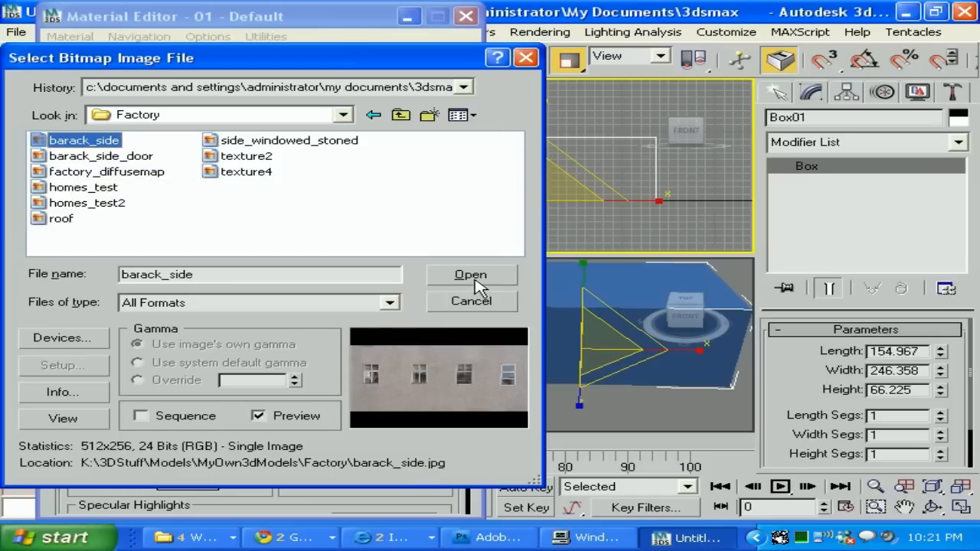
left_click(470, 274)
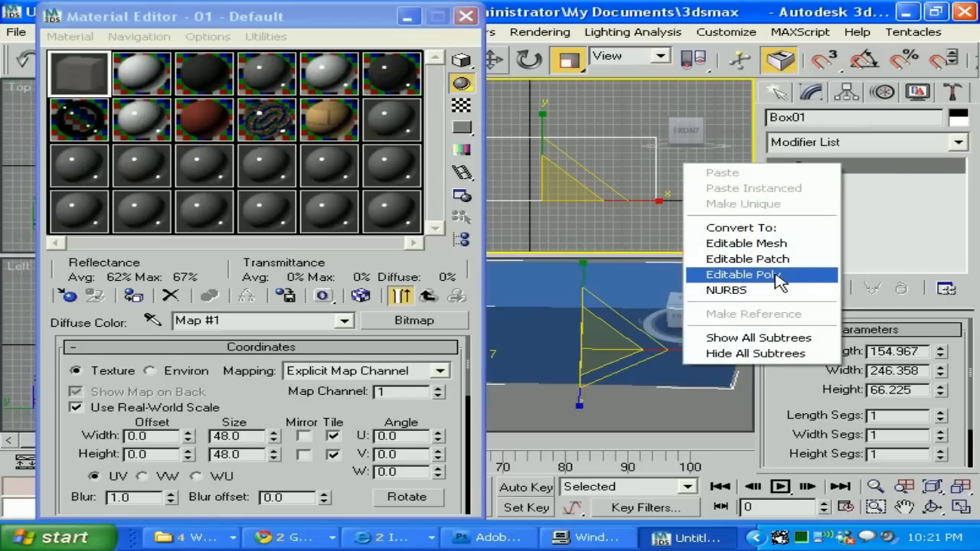
Step: Convert Box01 to an Editable Poly and switch to Polygon sub-object selection
left_click(741, 274)
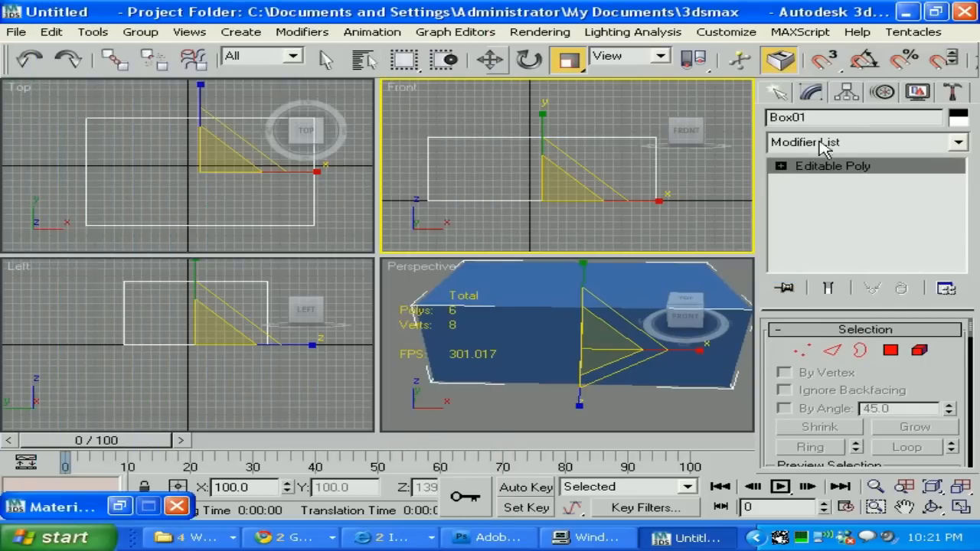
right_click(833, 166)
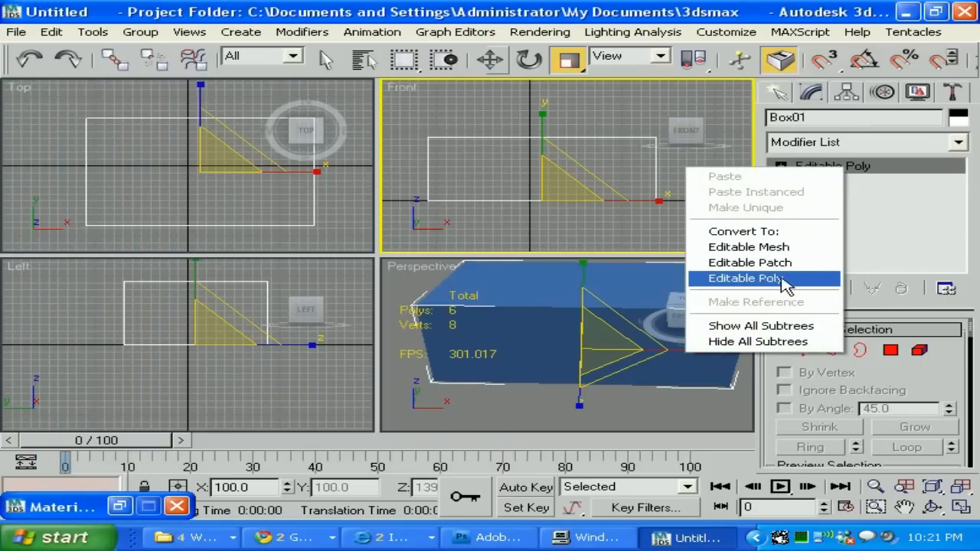
left_click(744, 277)
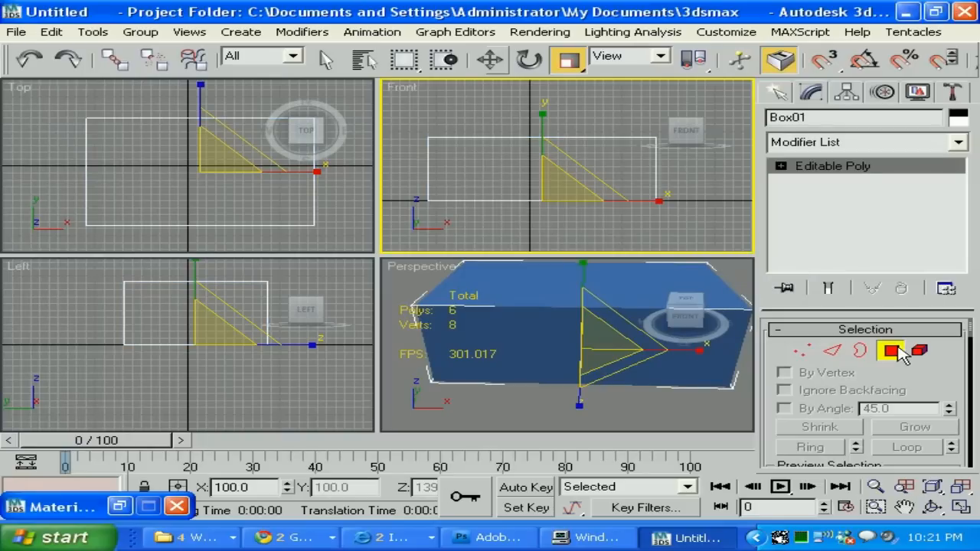